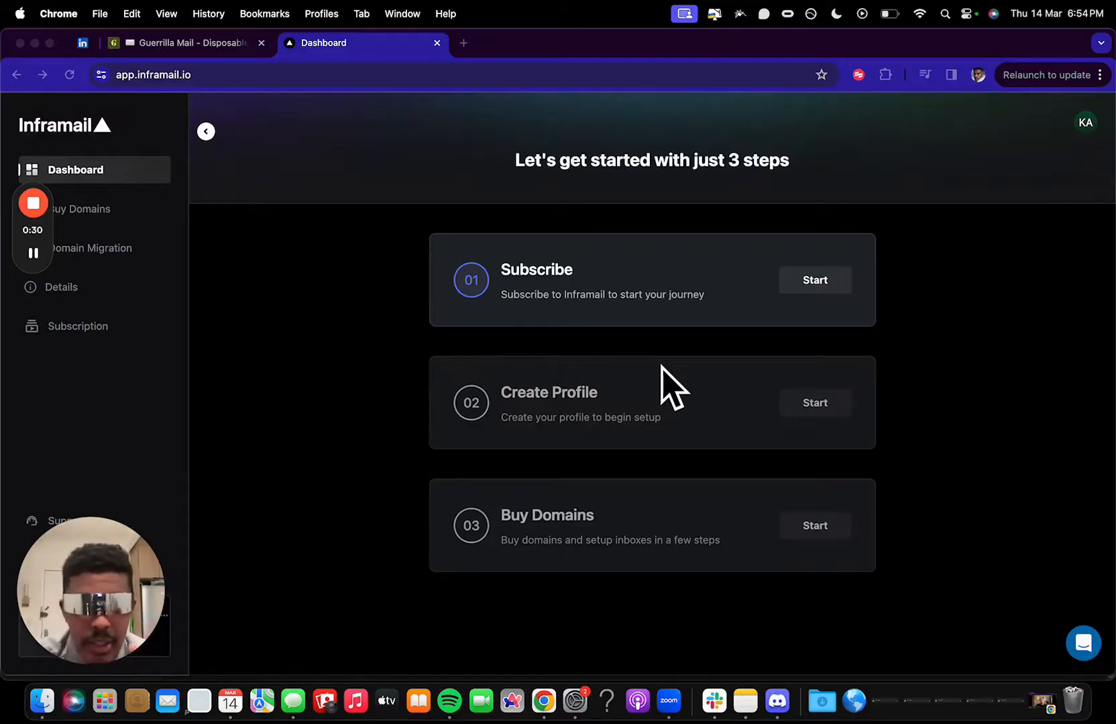
mouse_move(157, 555)
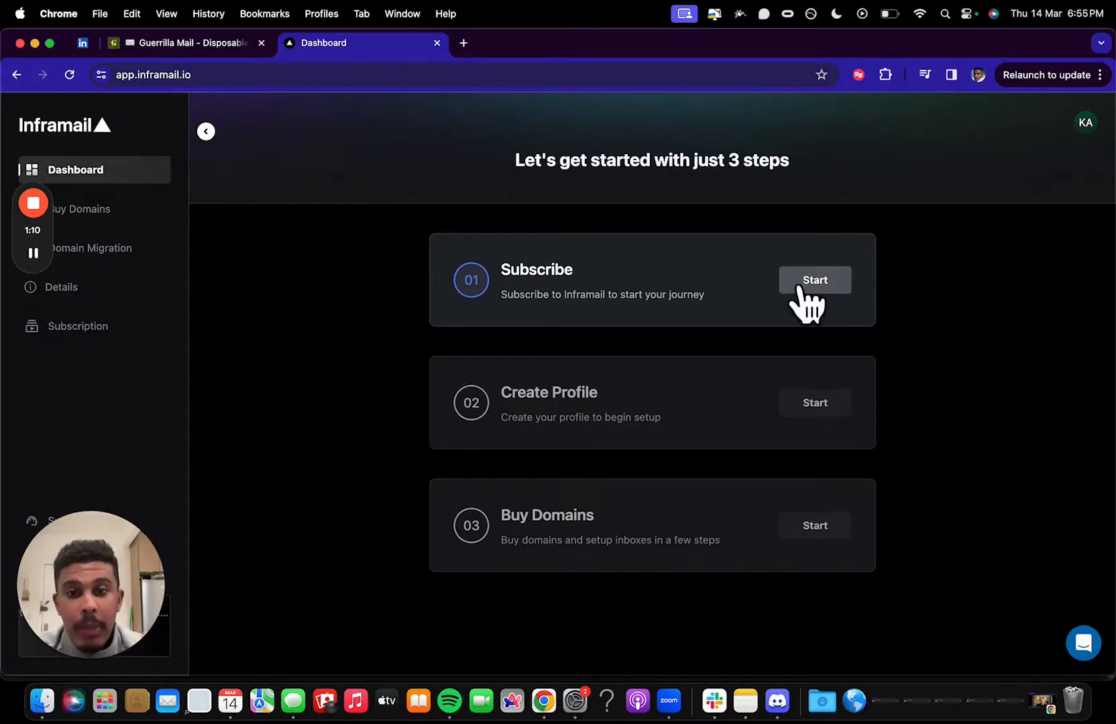
Start the Subscribe step and subscribe to the $99/month Unlimited Plan
click(814, 279)
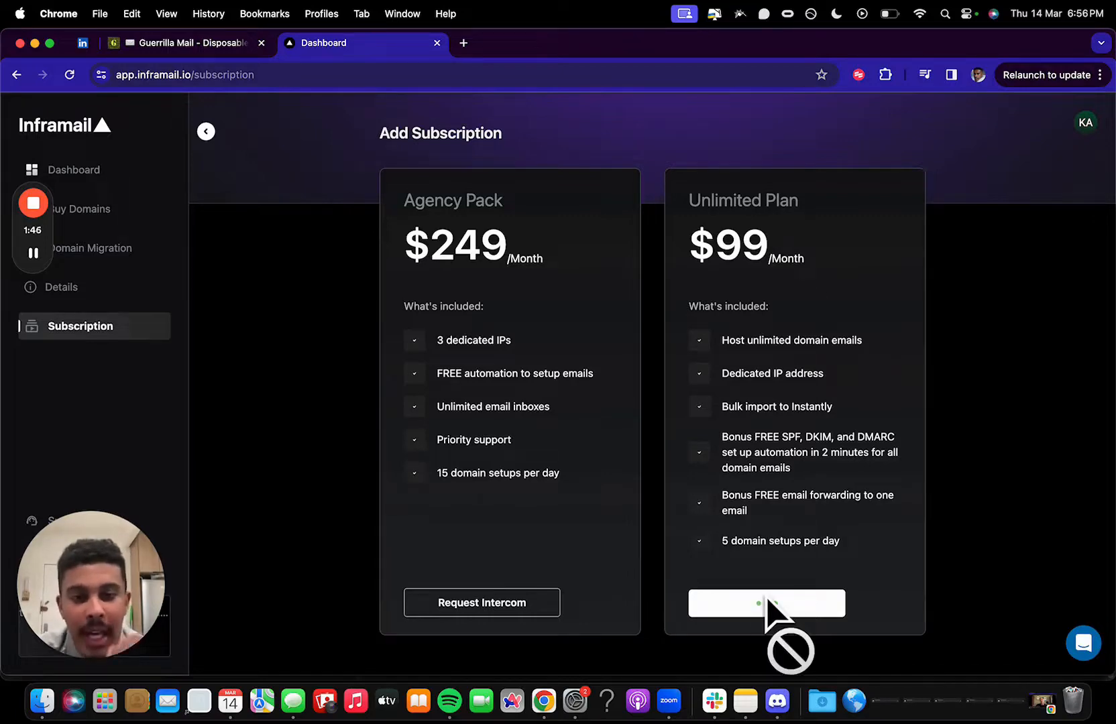
click(766, 602)
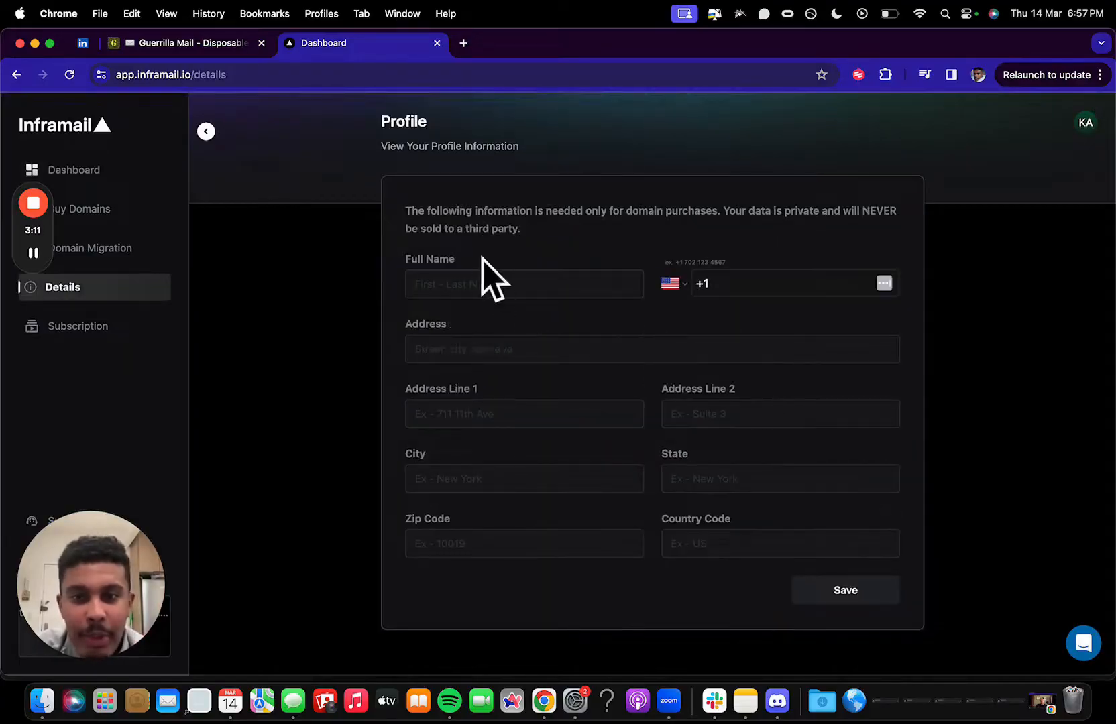
Fill the profile via the autofill address suggestion and save it
click(524, 283)
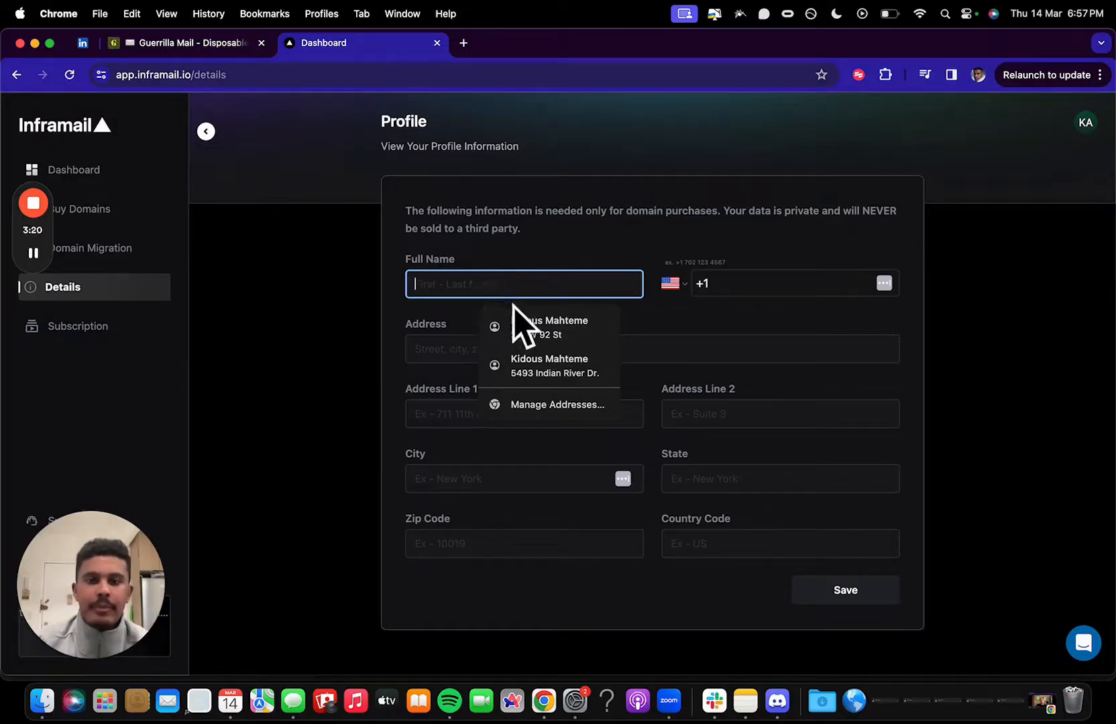
click(76, 169)
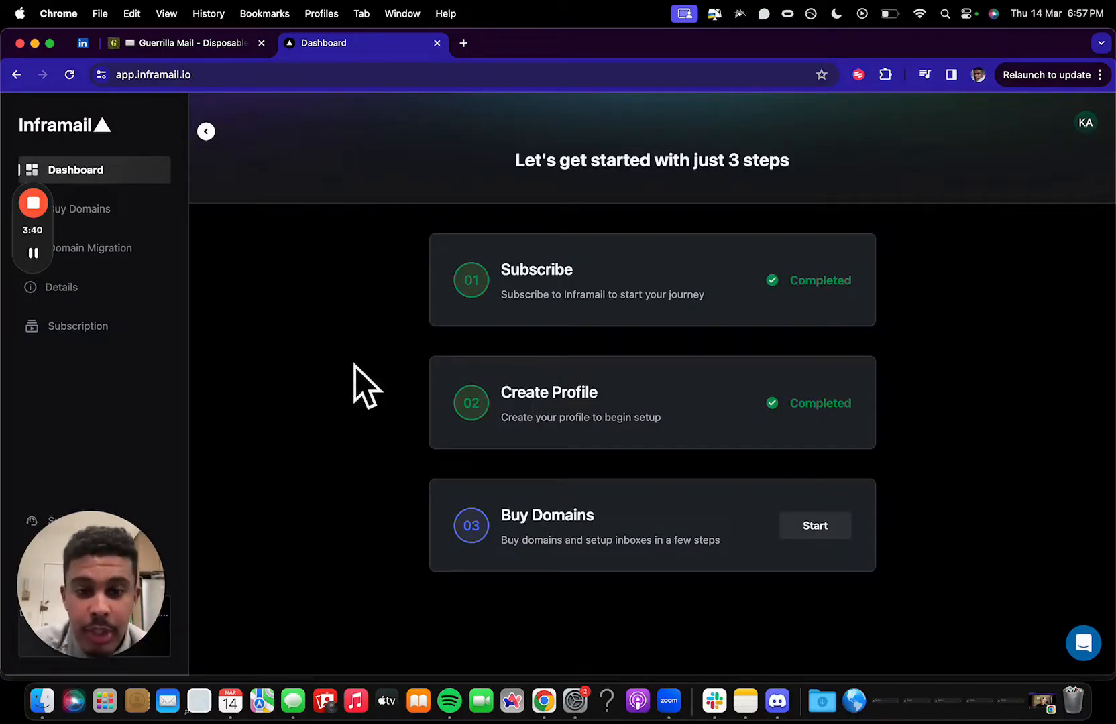
Start Buy Domains and generate available domains from the keyword 'Upsolar' at $16.44/yr
click(816, 526)
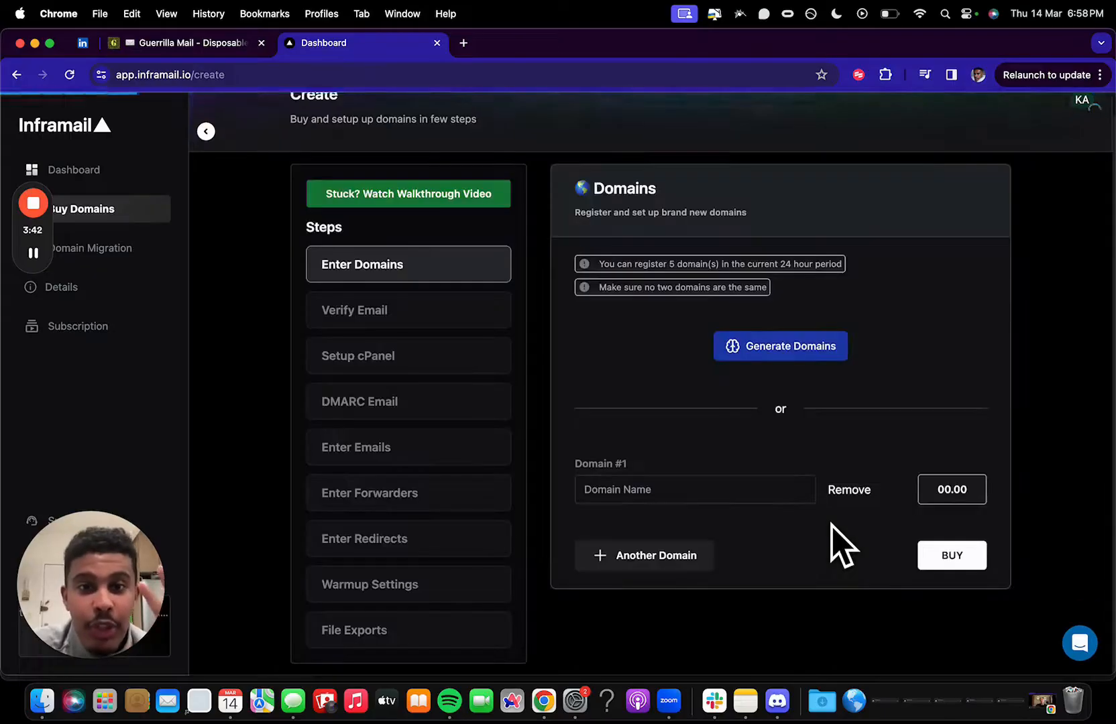
mouse_move(843, 484)
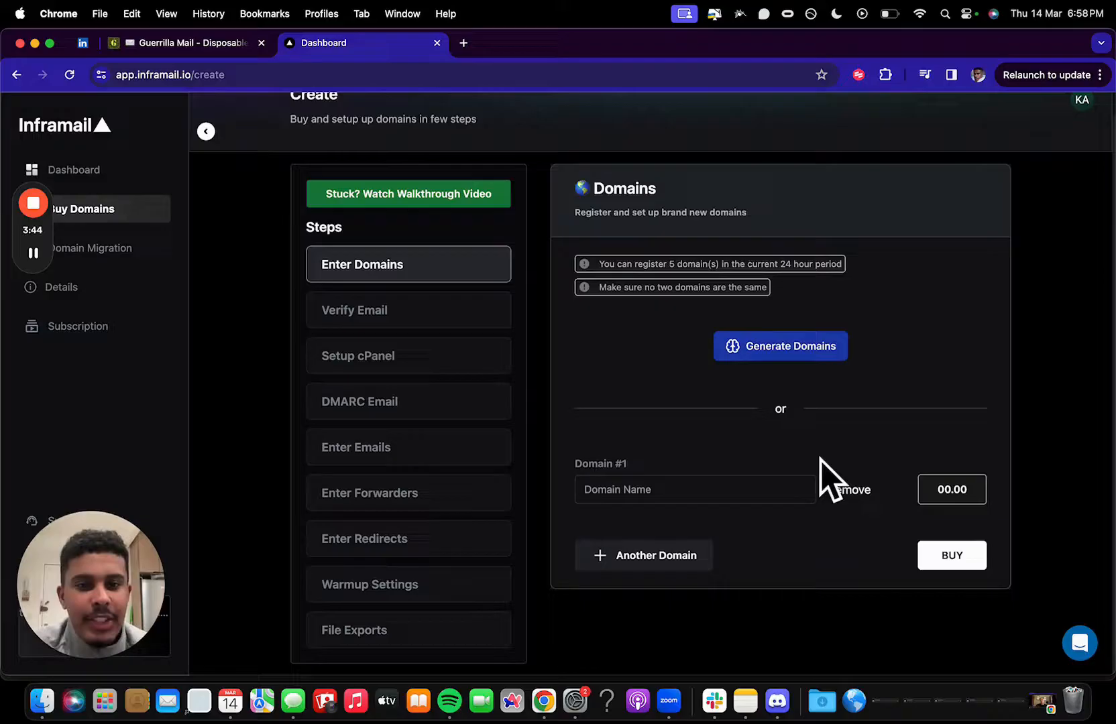
click(779, 346)
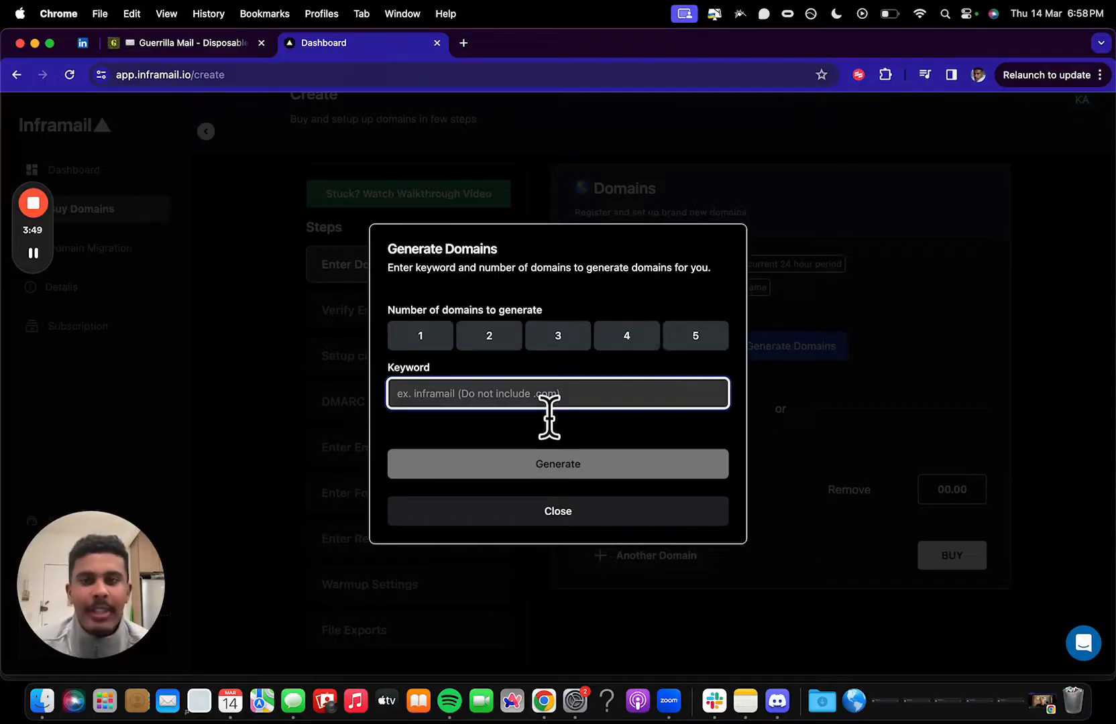
click(556, 393)
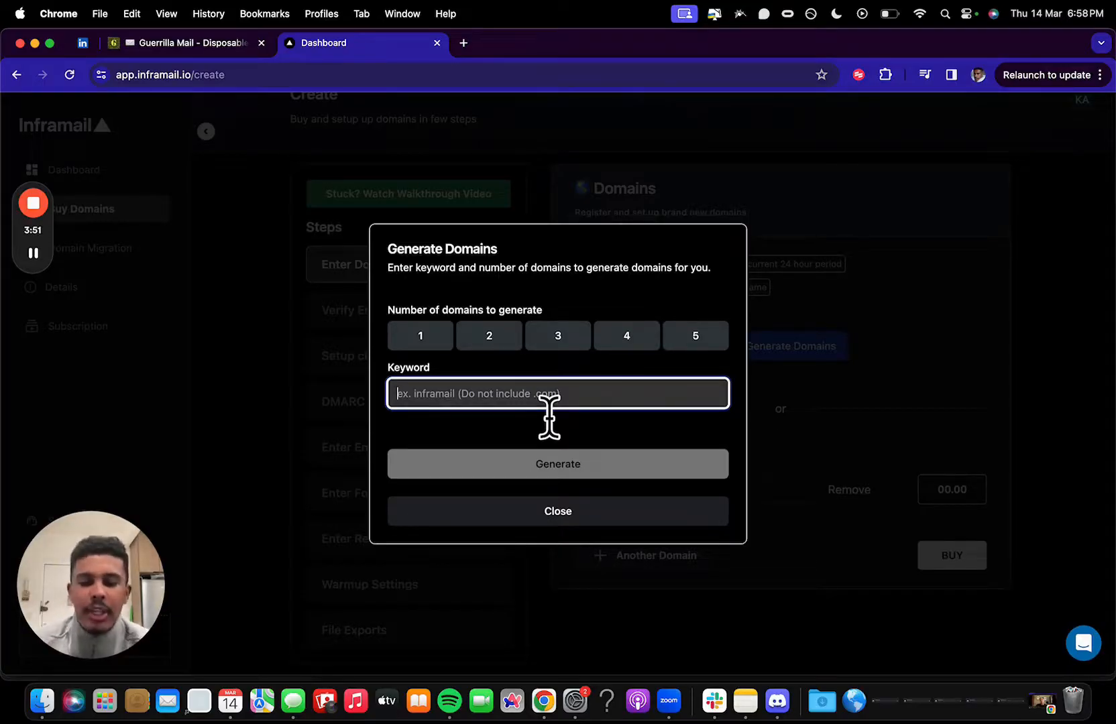
text(Upsolar)
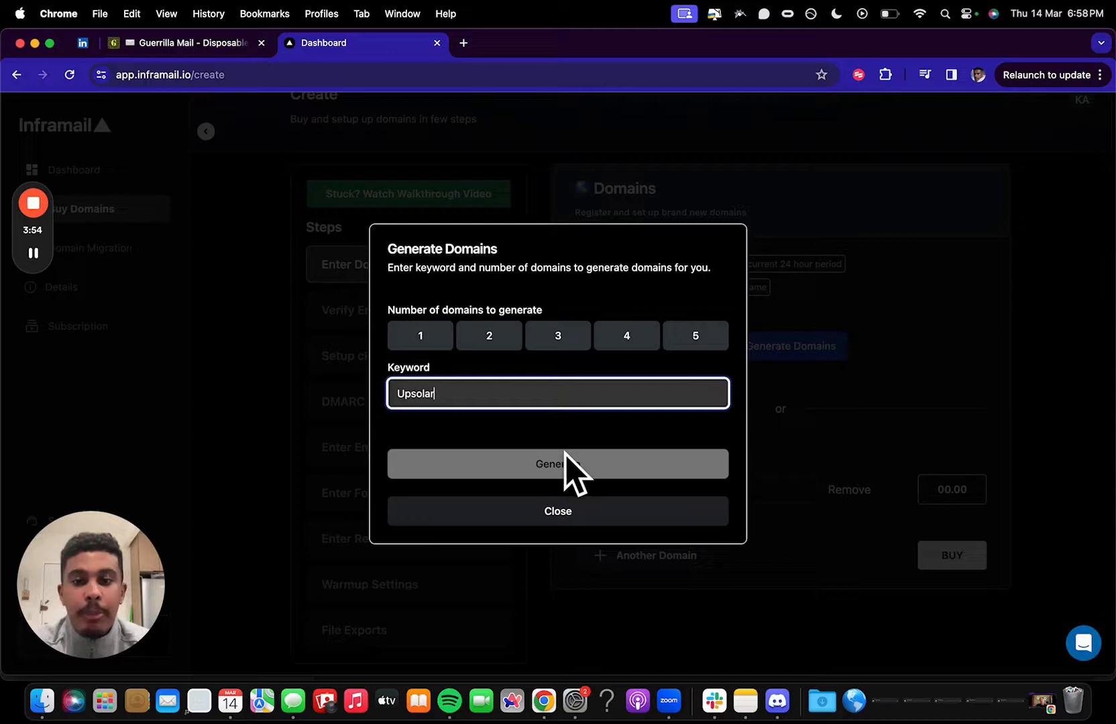
click(625, 335)
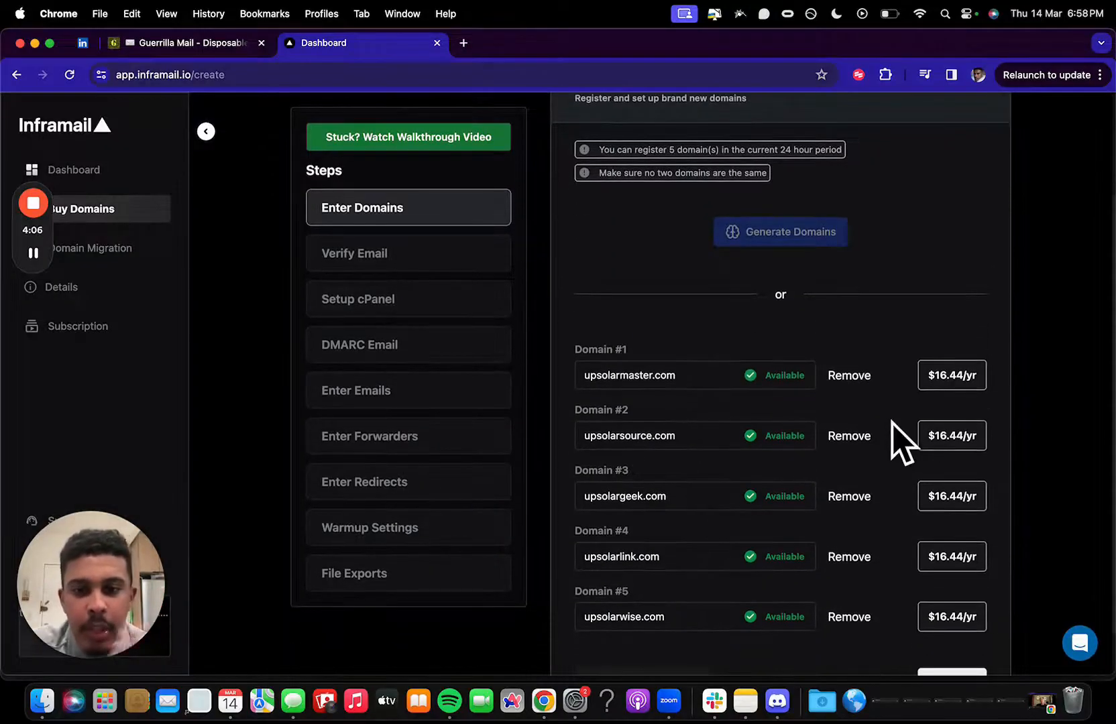
scroll(down, 3)
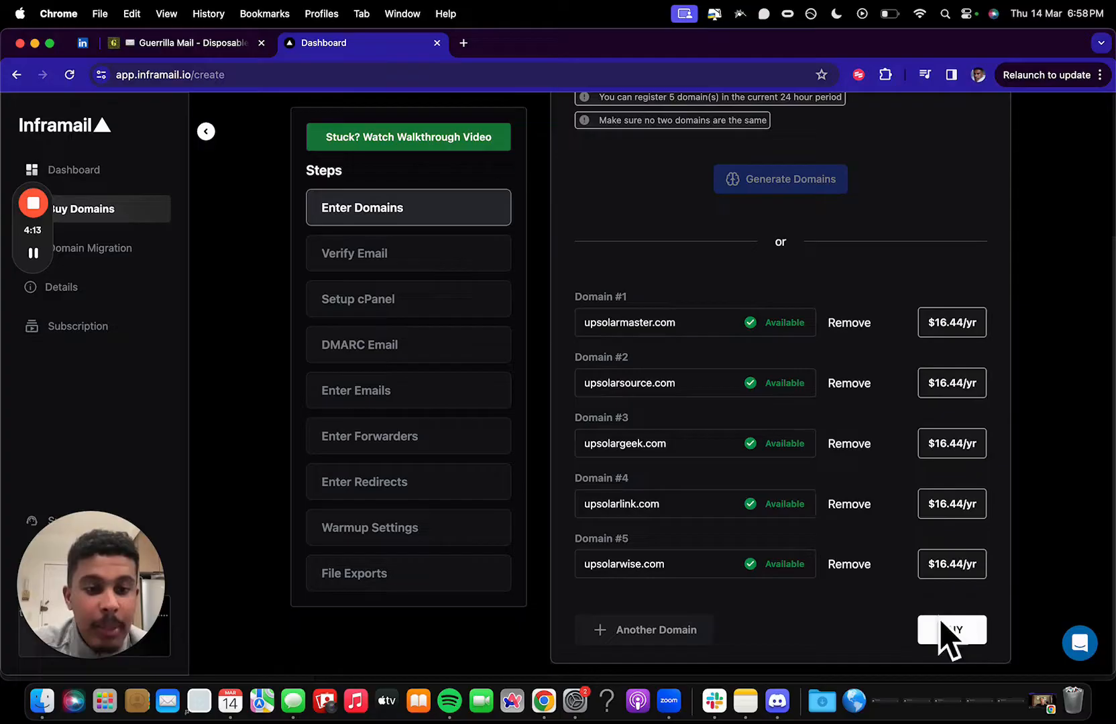
Buy the five generated Upsolar domains and proceed through email verification to cPanel setup
click(951, 629)
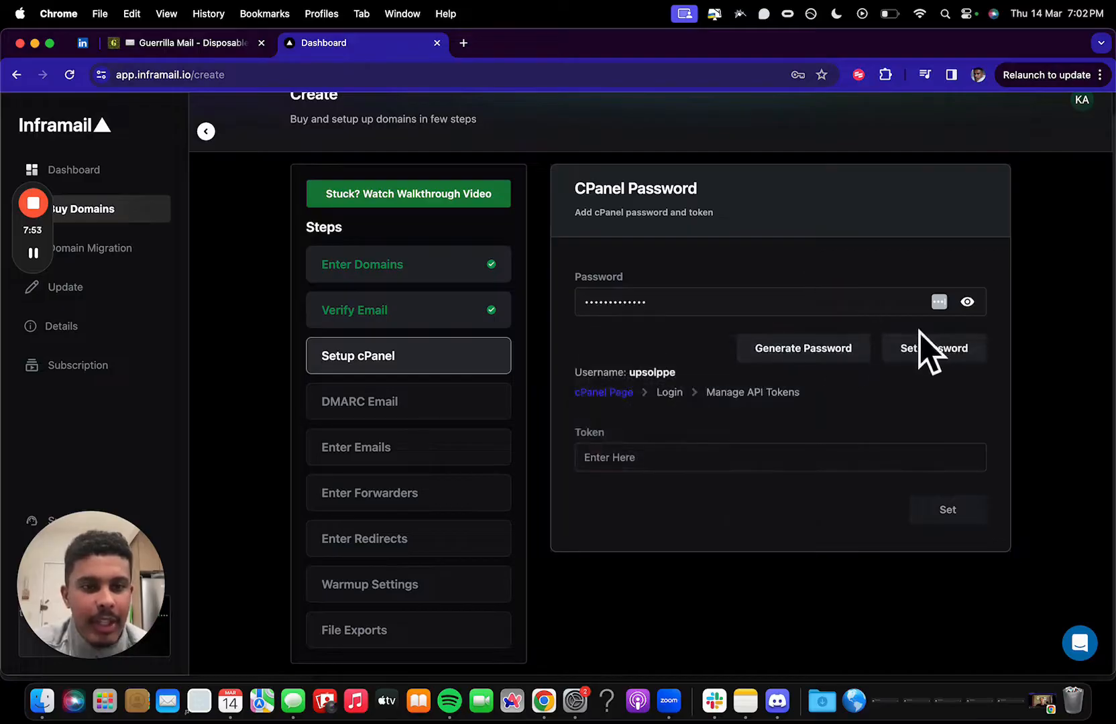
Set the generated cPanel password for the hosting account
click(803, 347)
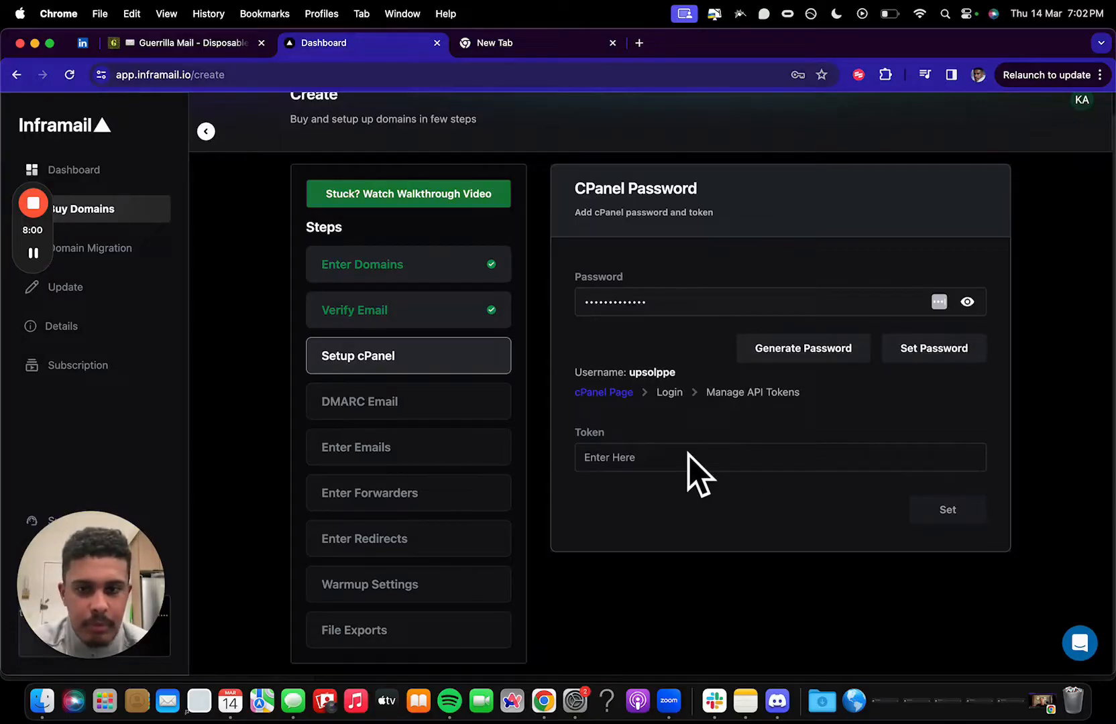
mouse_move(614, 413)
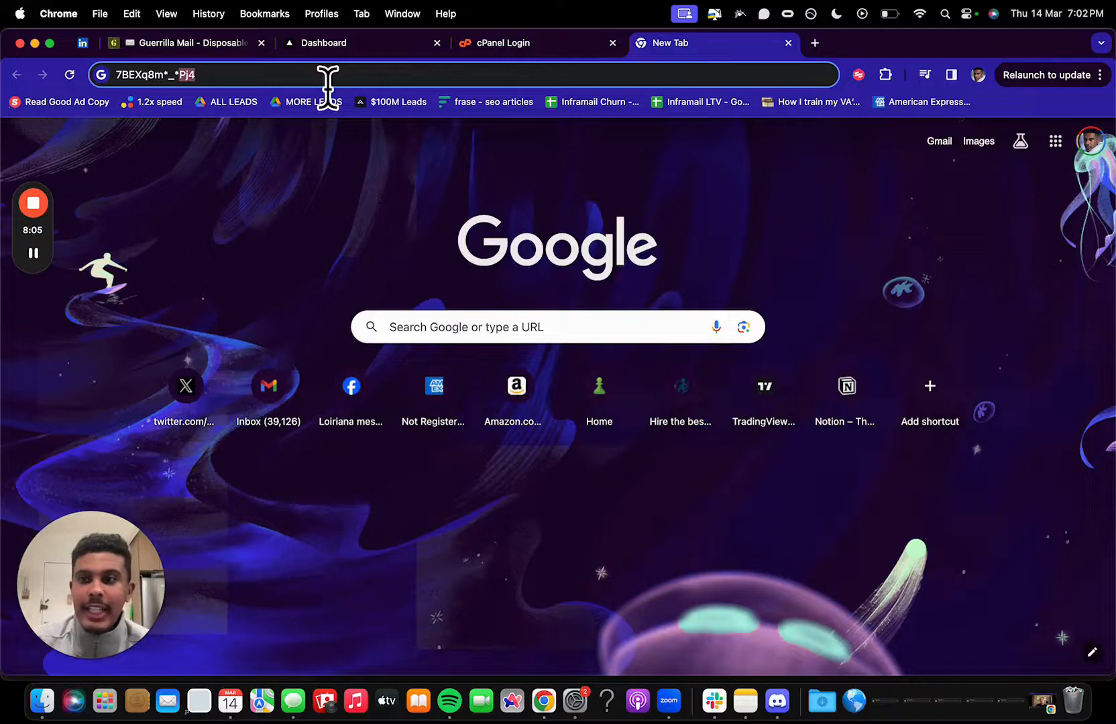
Log in to cPanel with the Inframail username and password and create an API token named 'a'
click(534, 43)
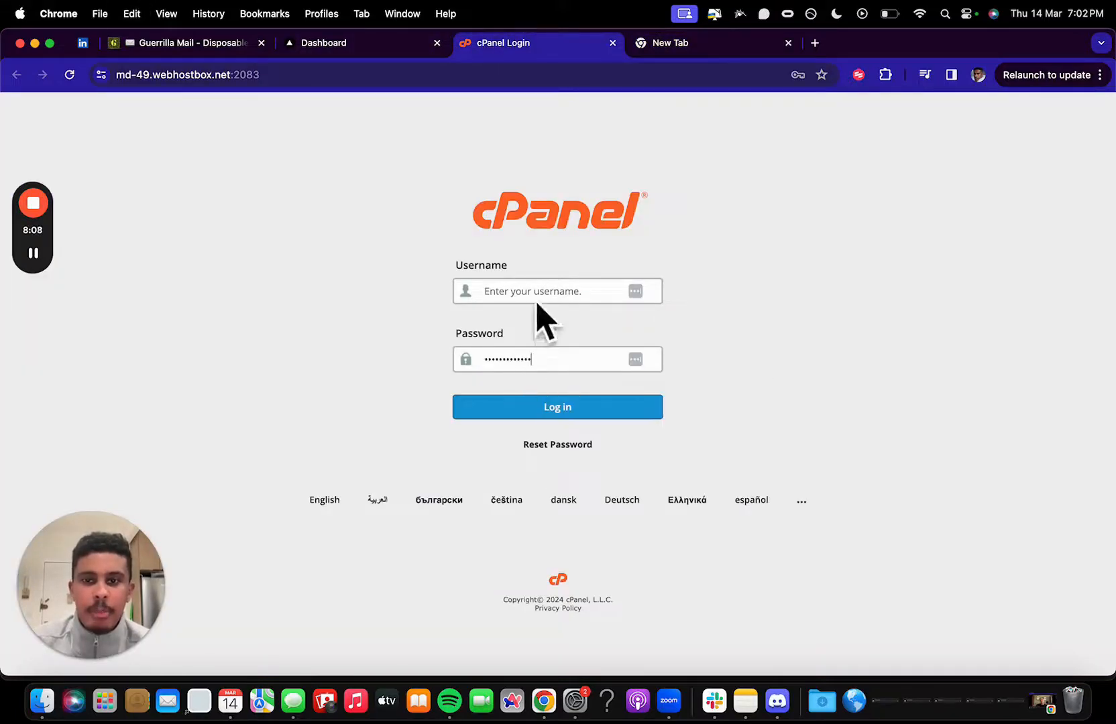
click(325, 43)
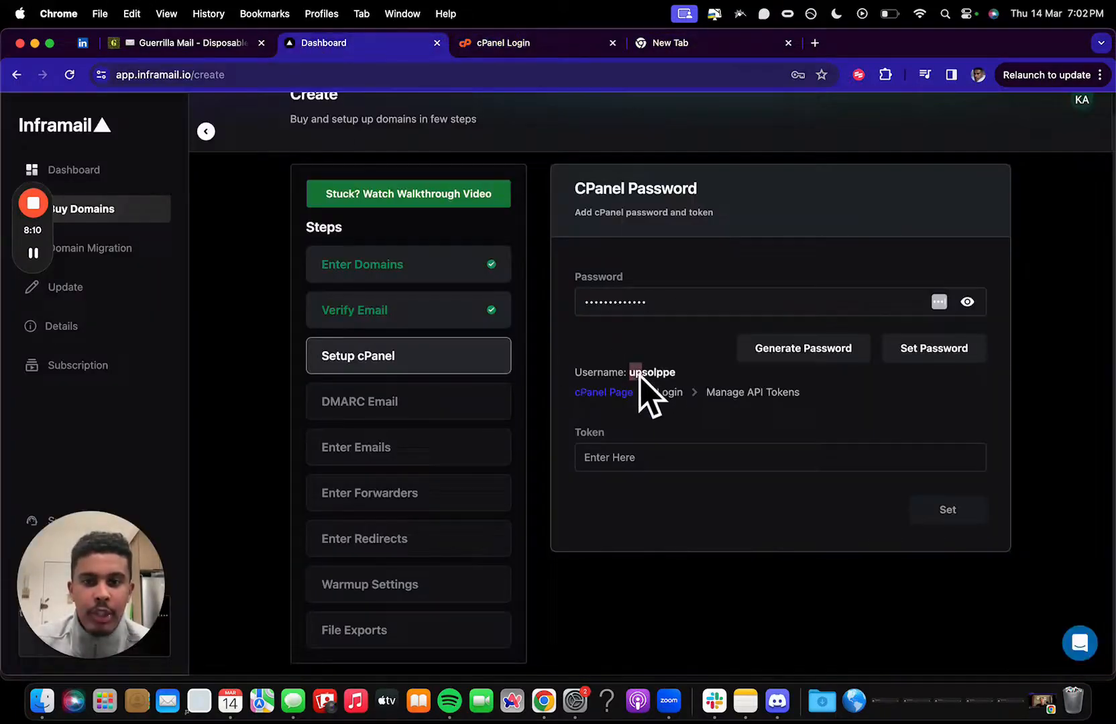
click(503, 43)
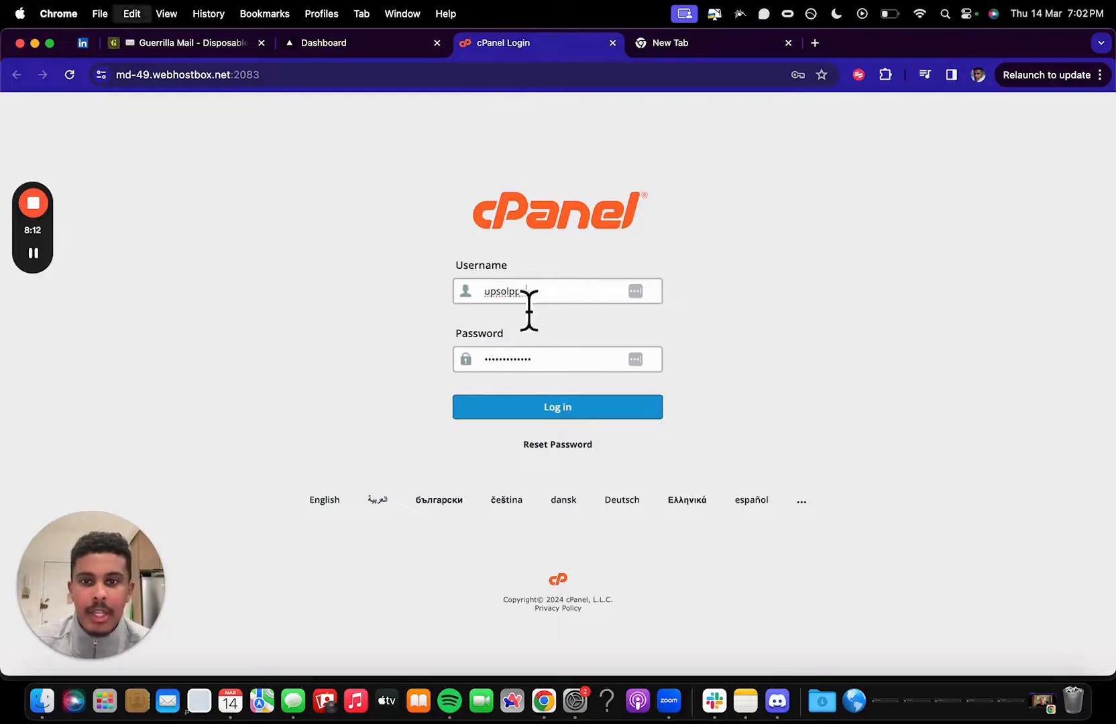
click(556, 407)
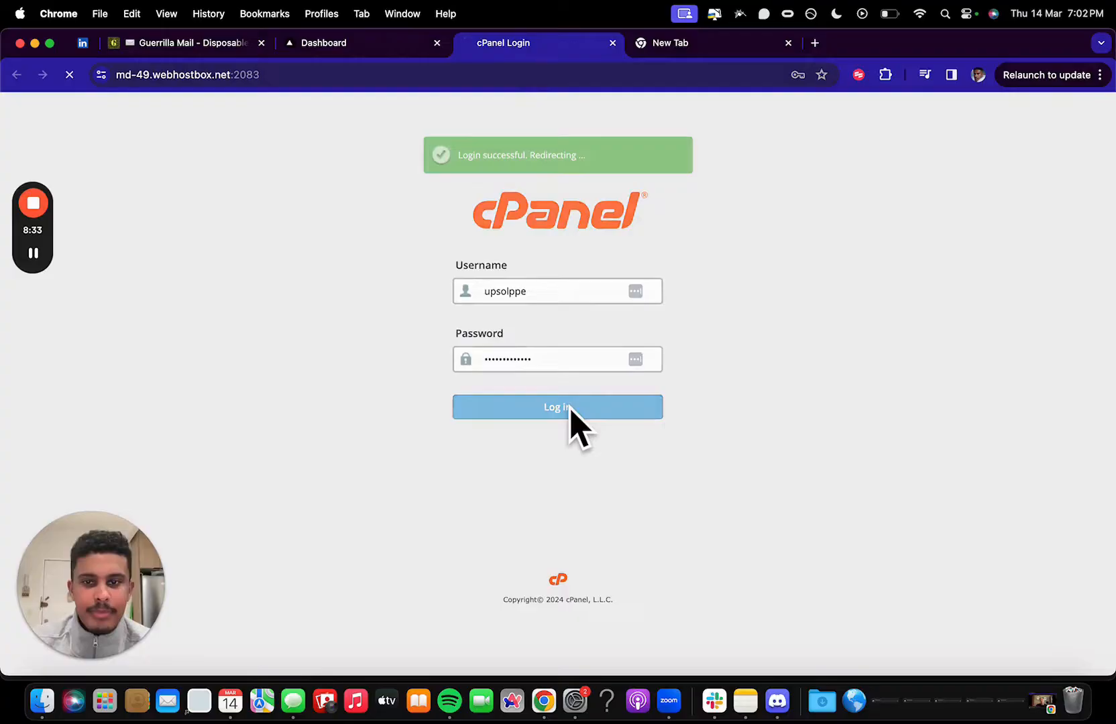
click(556, 407)
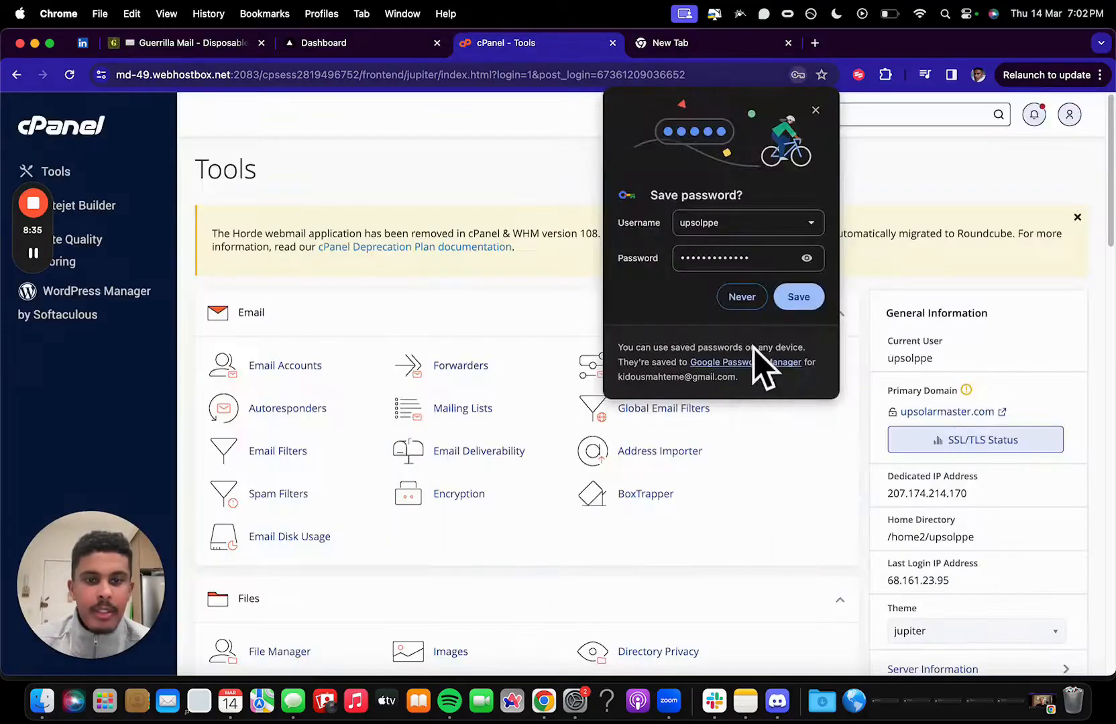
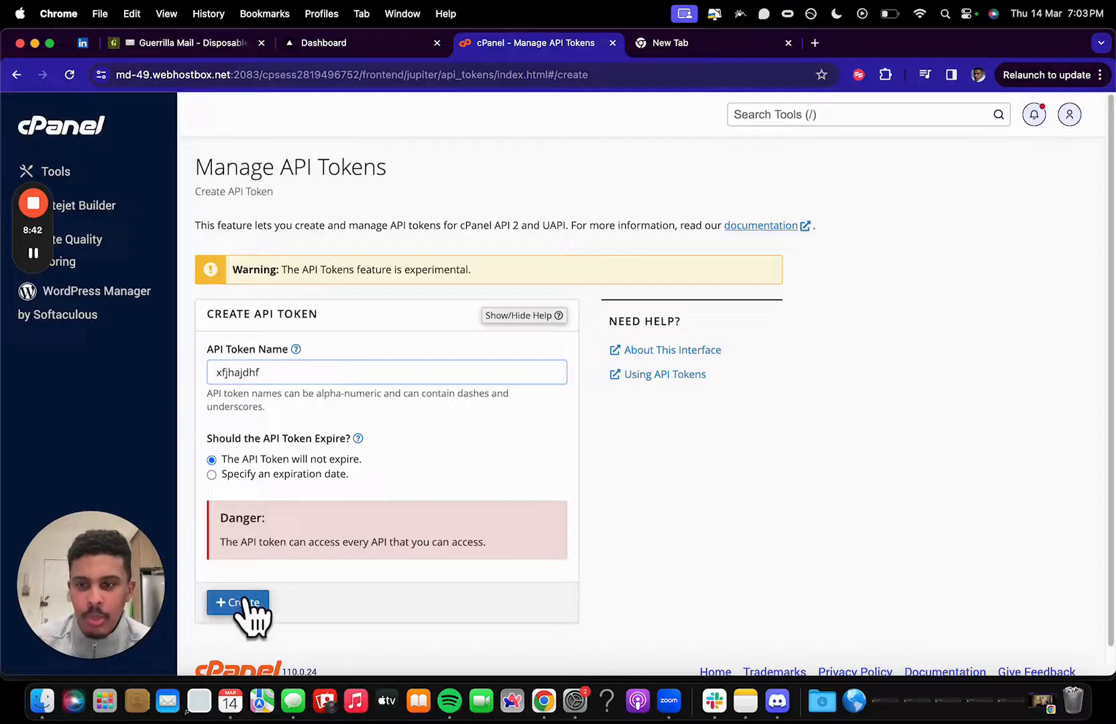
click(238, 602)
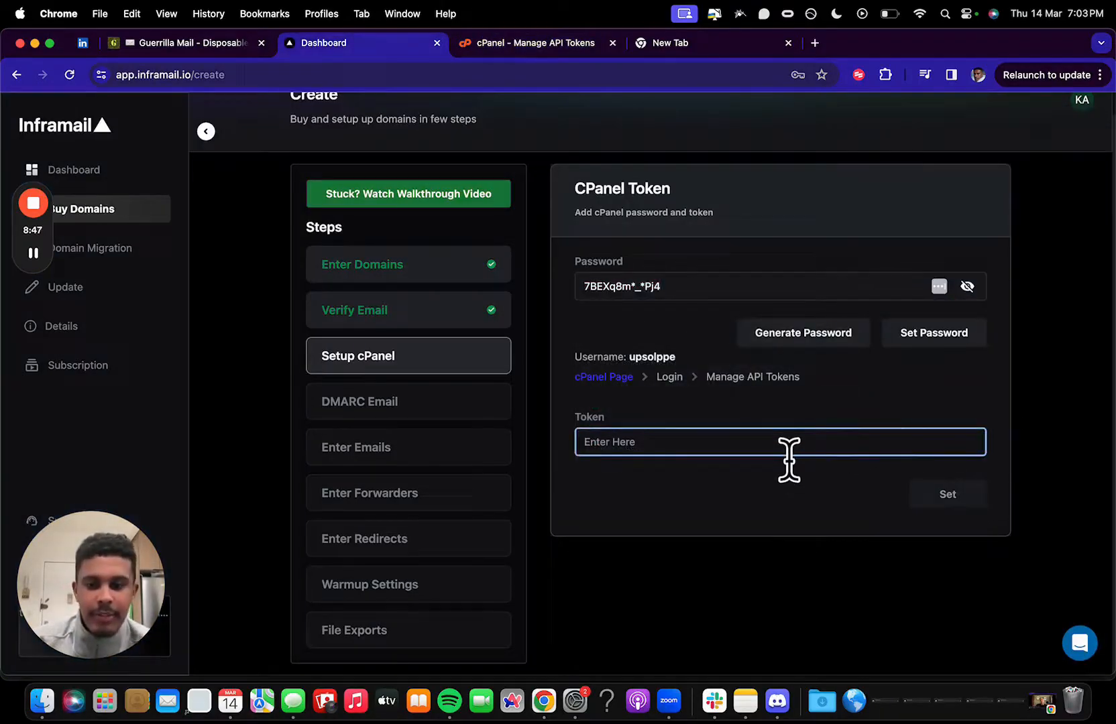
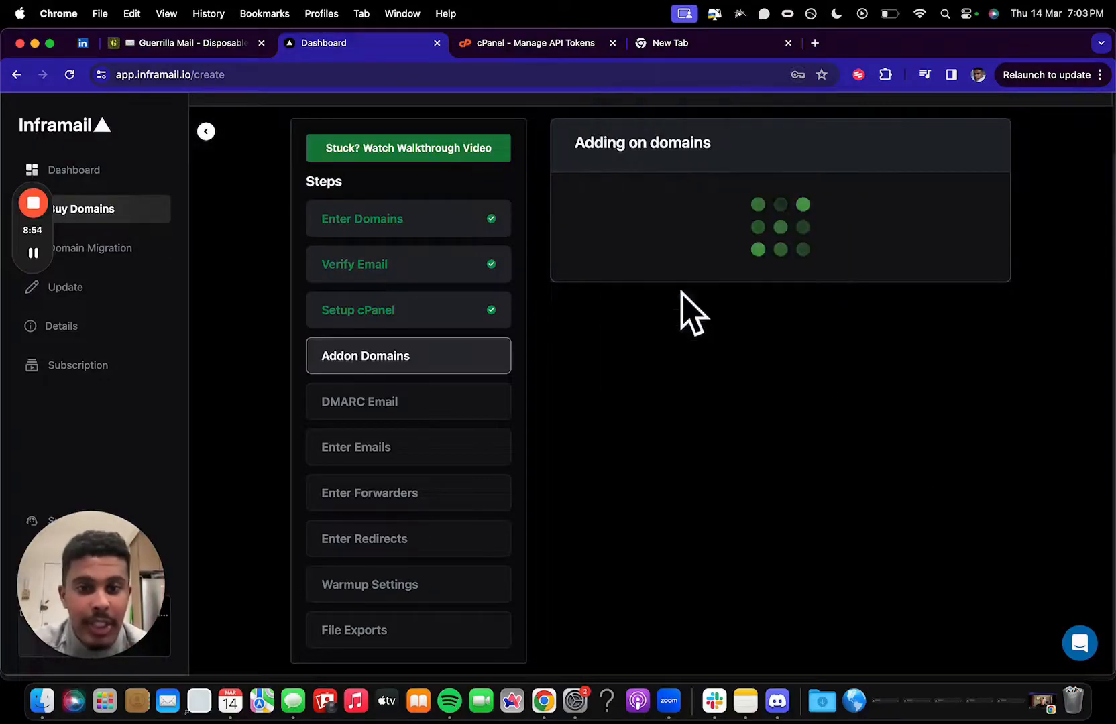
mouse_move(742, 352)
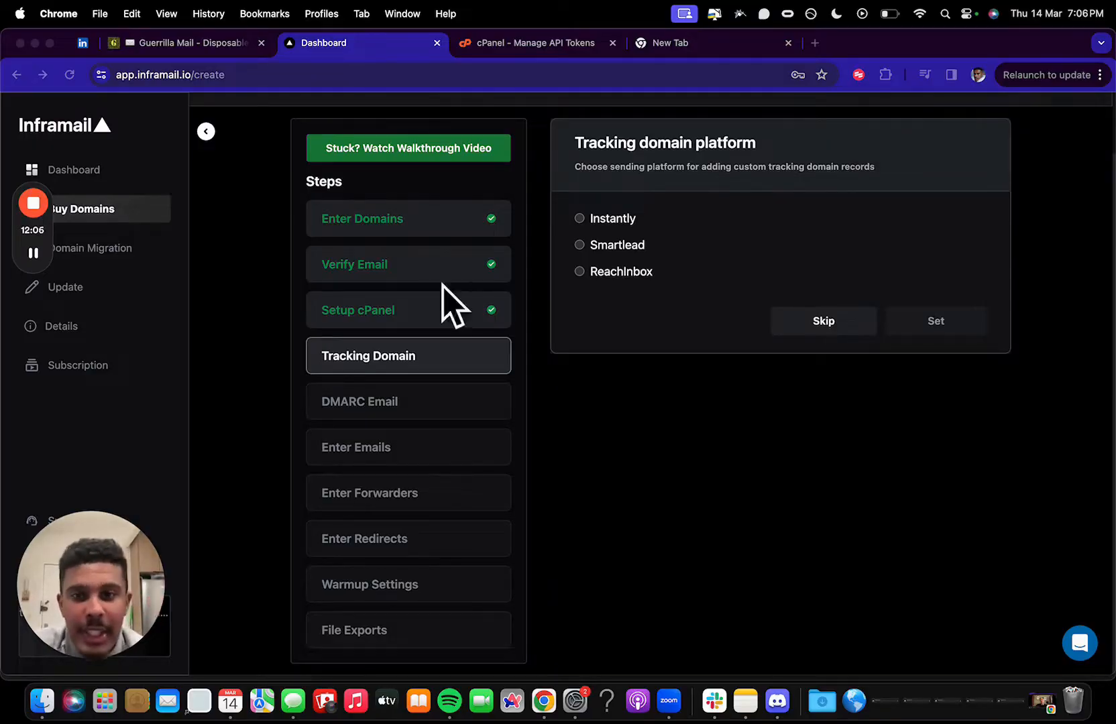
Choose Smartlead as the tracking domain platform and pick three inboxes per domain
click(580, 244)
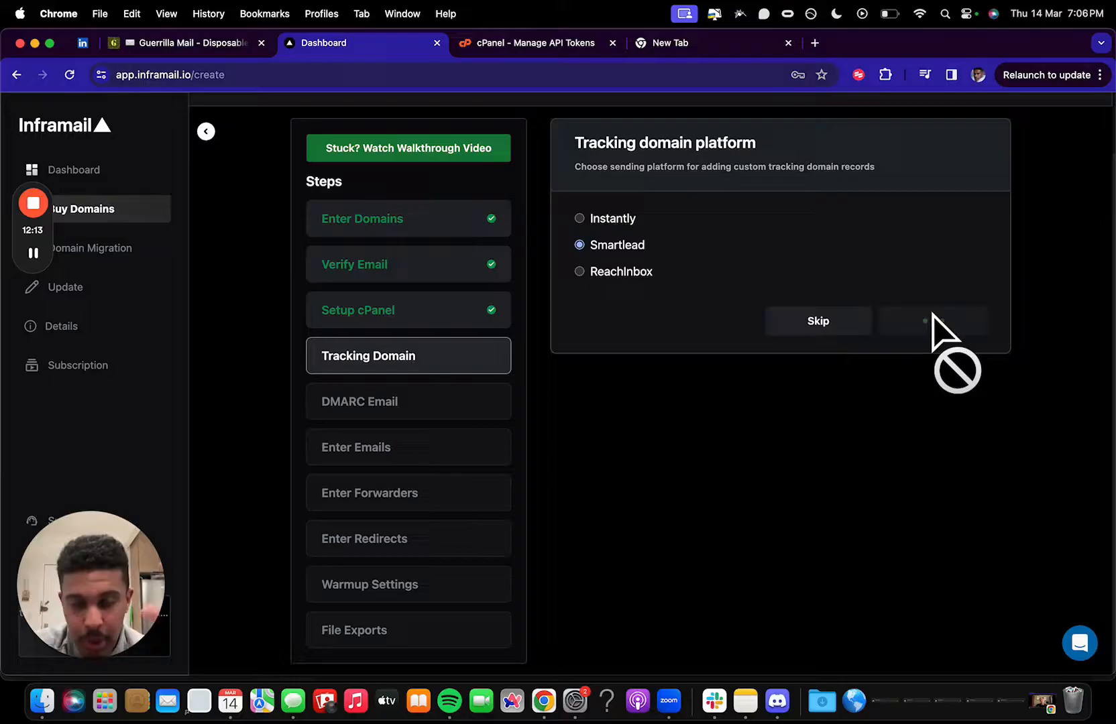
click(932, 321)
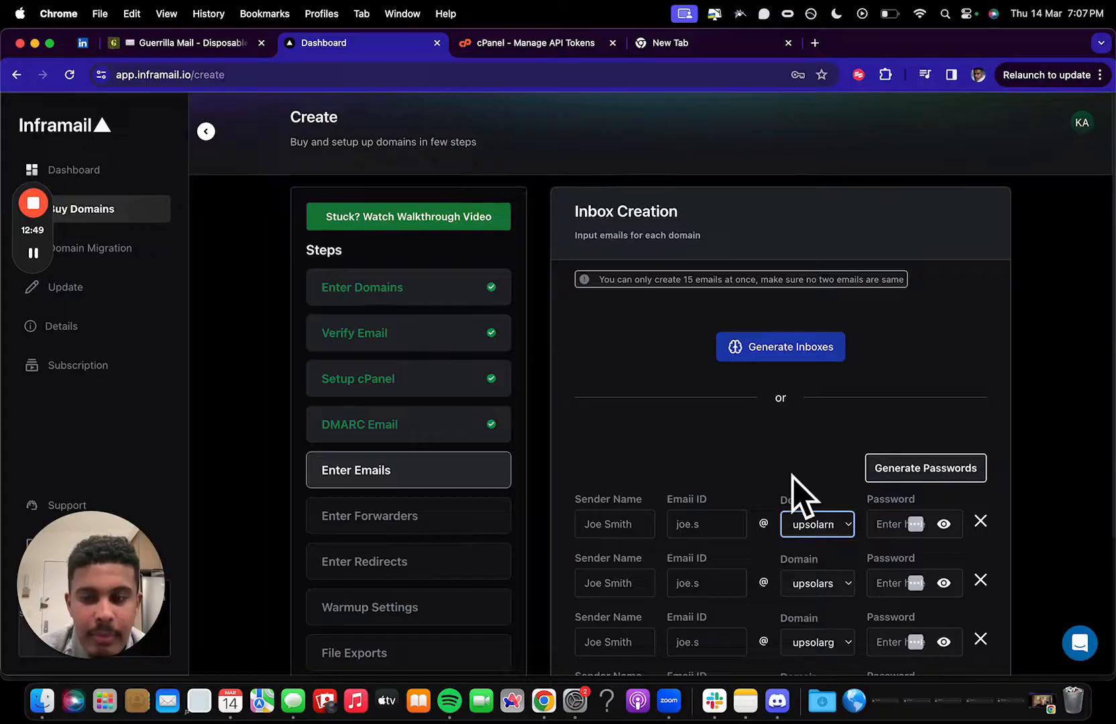
mouse_move(782, 424)
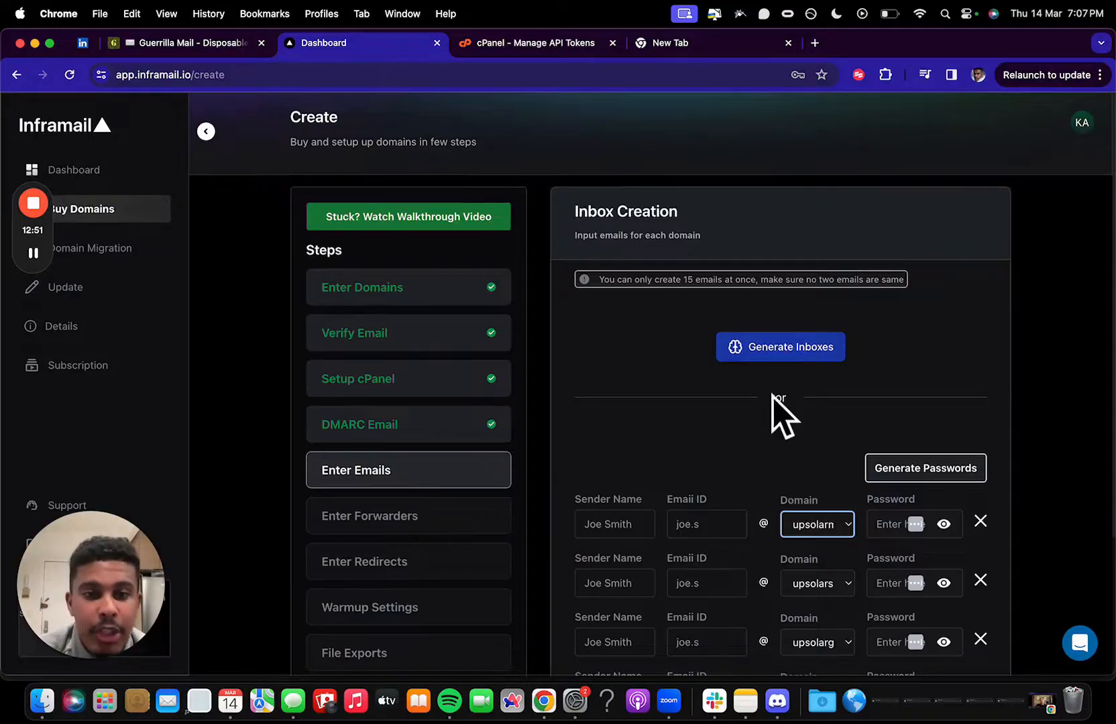
click(781, 346)
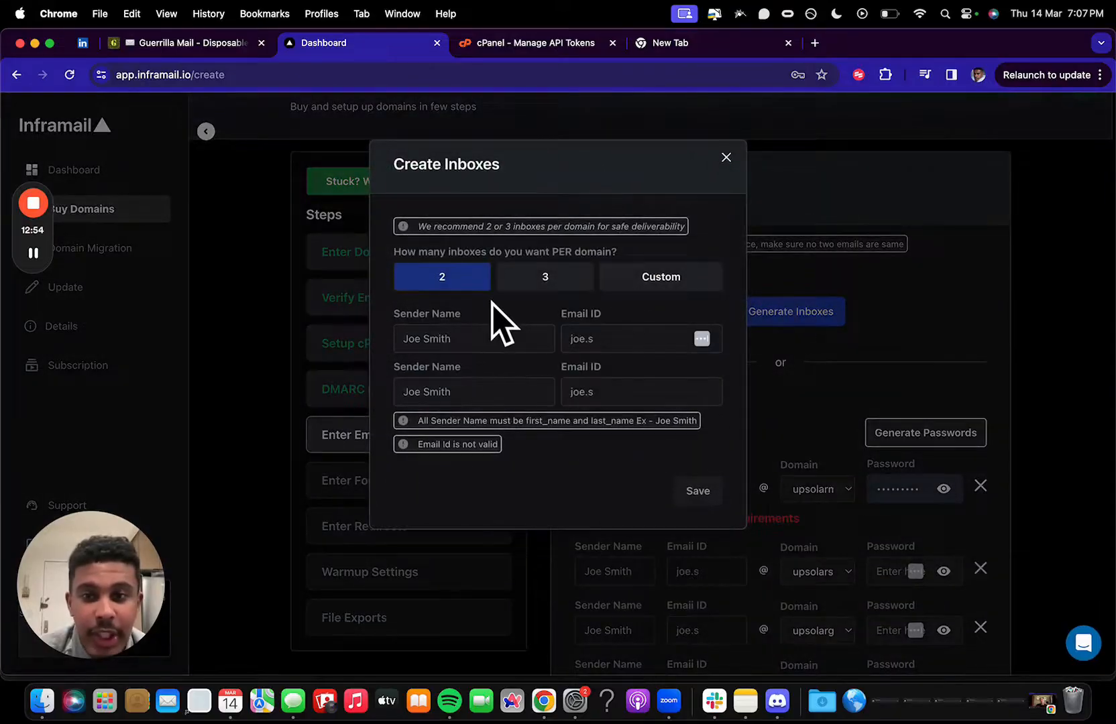
click(545, 276)
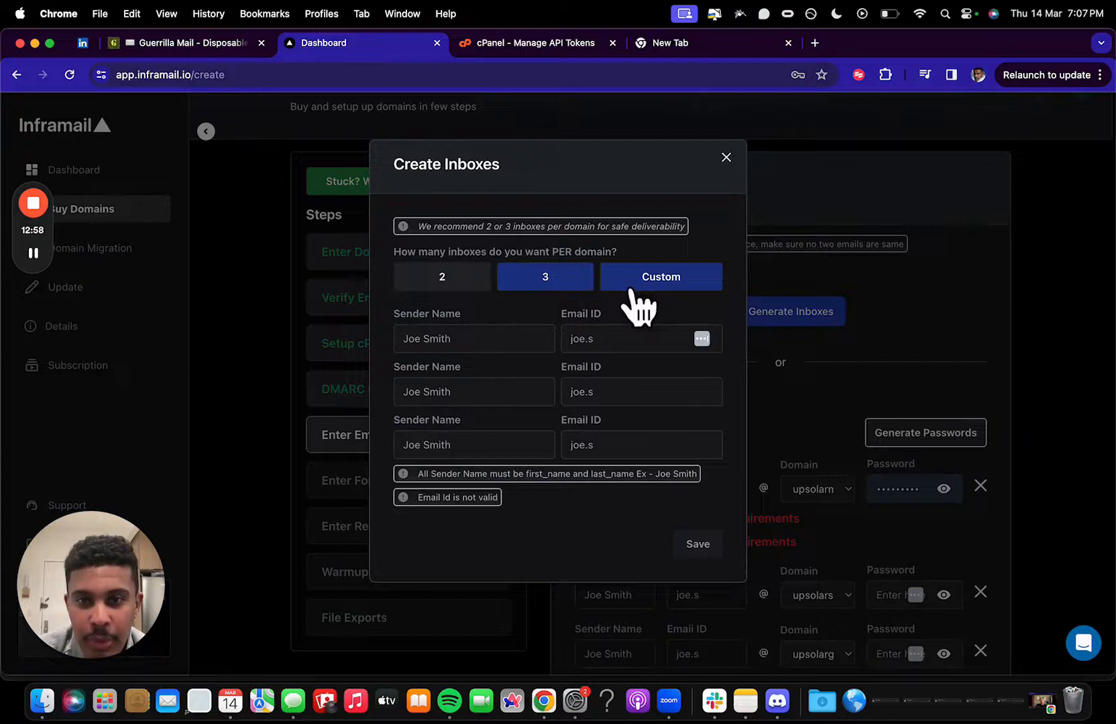
click(633, 338)
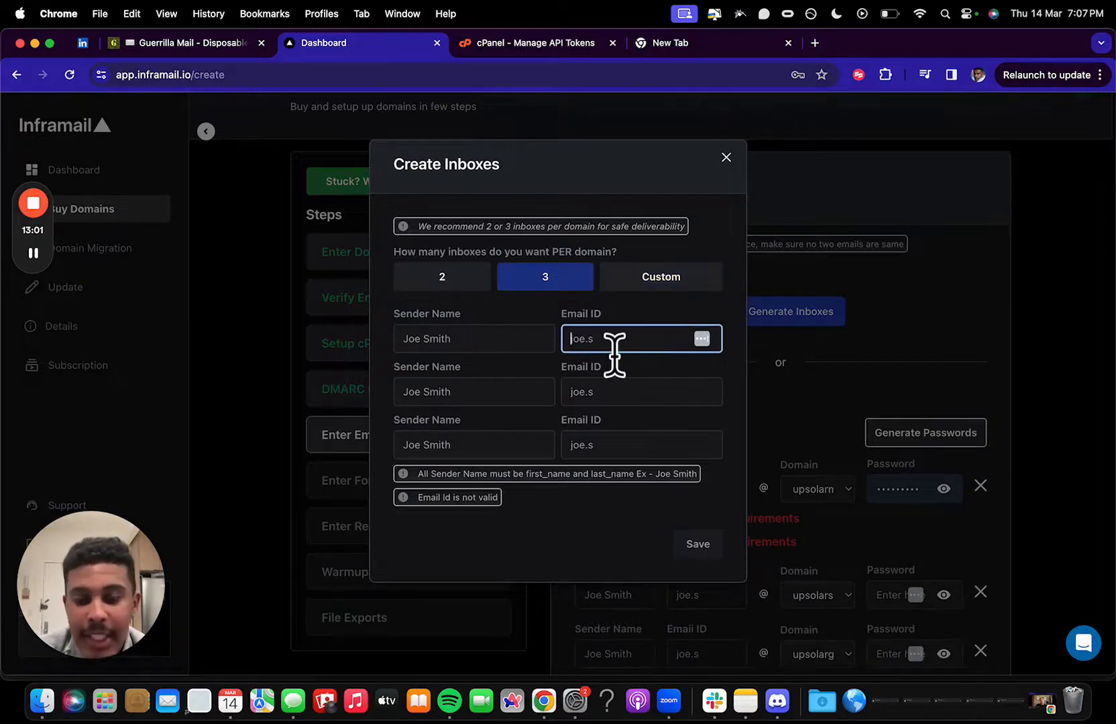
text(kidous)
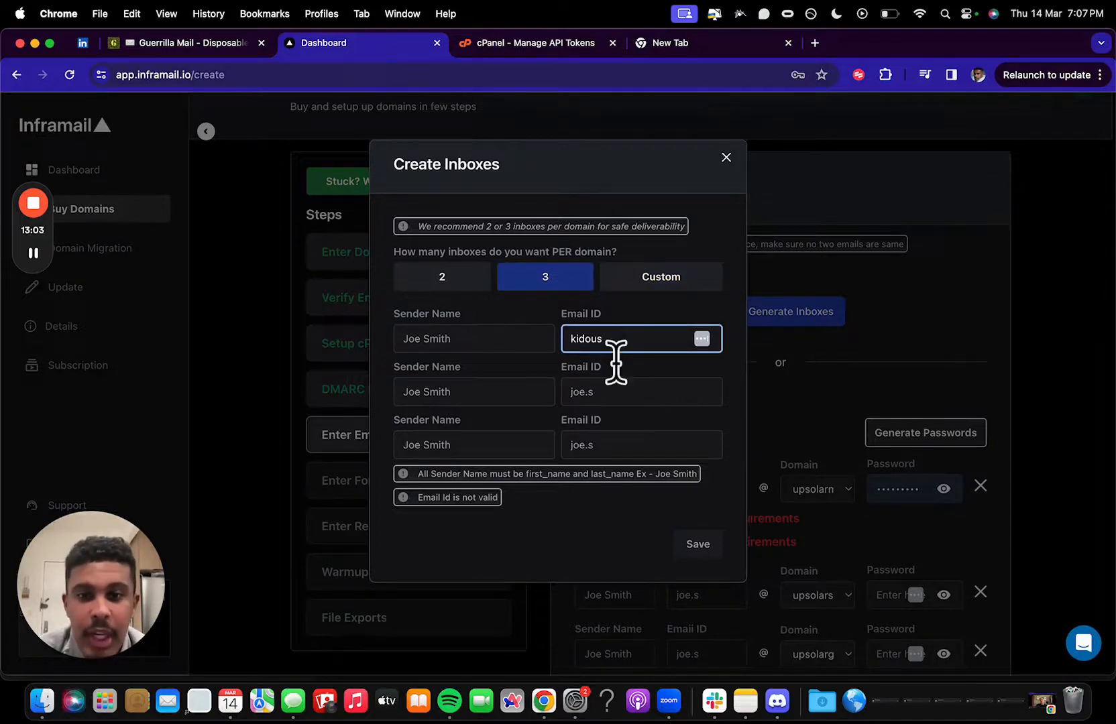
text(kidous.)
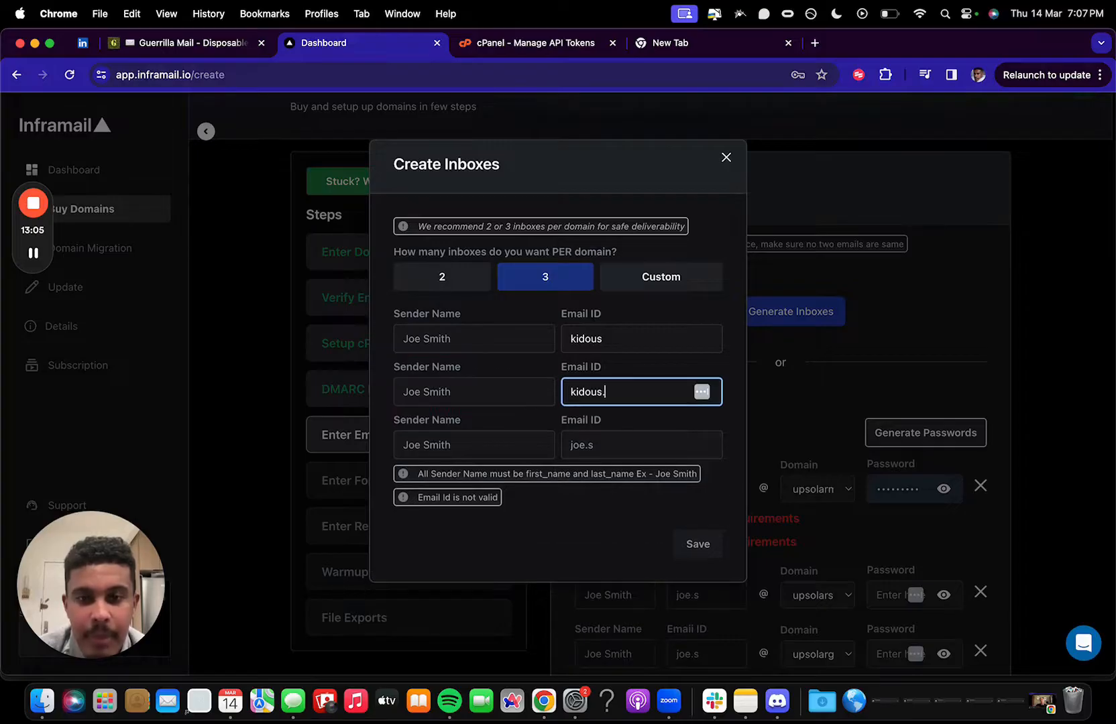
text(m)
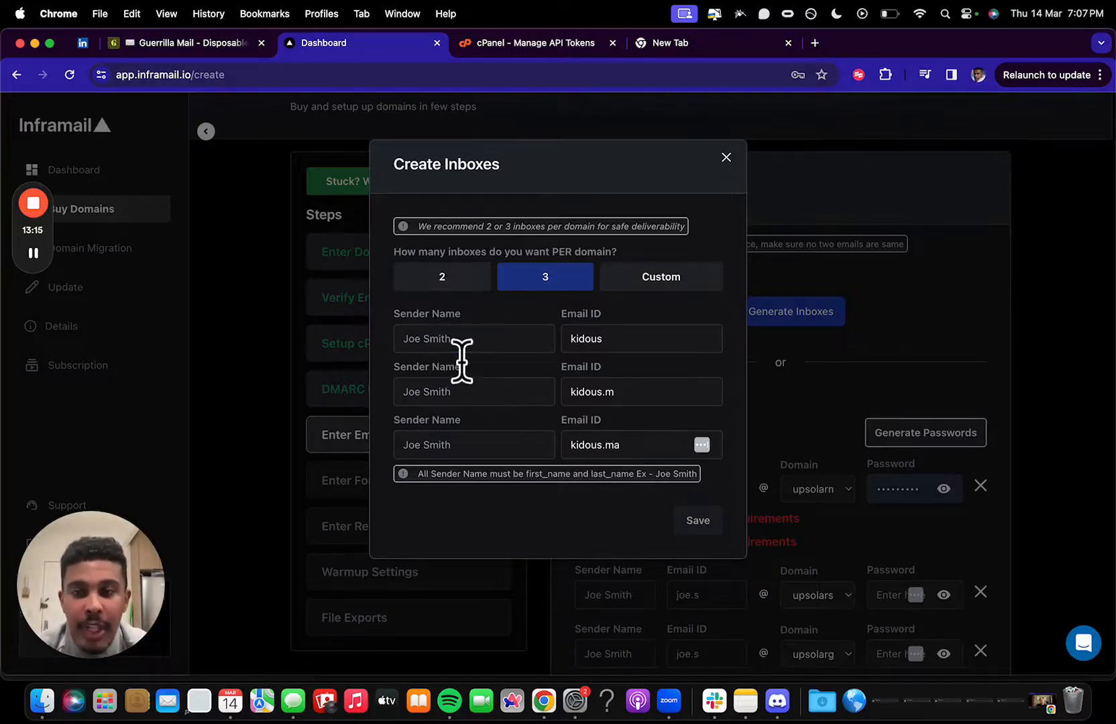
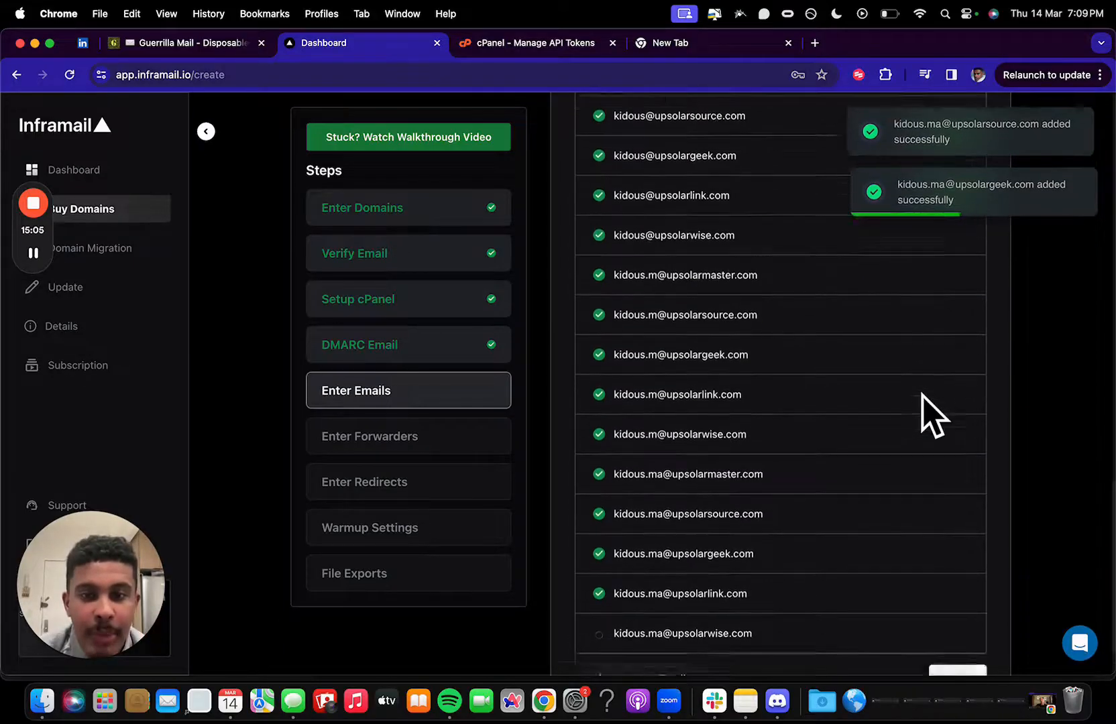
Continue to Enter Forwarders and type the forwarding address 'jdfs' for the inboxes
click(407, 436)
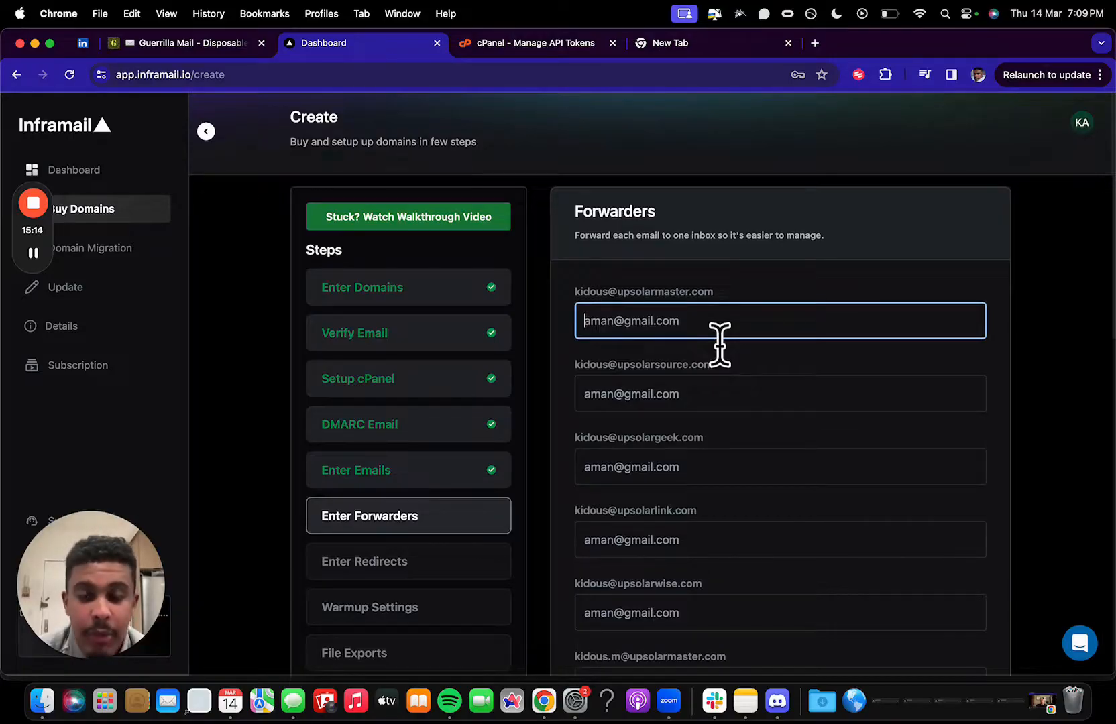
text(jdfs)
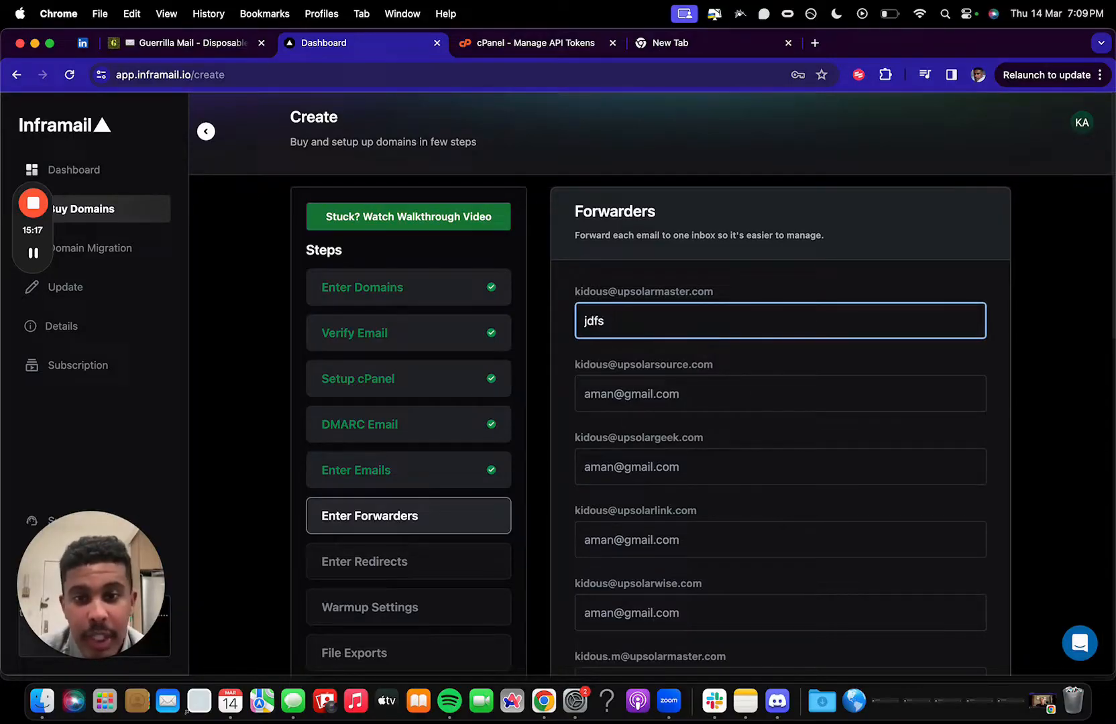
scroll(down, 3)
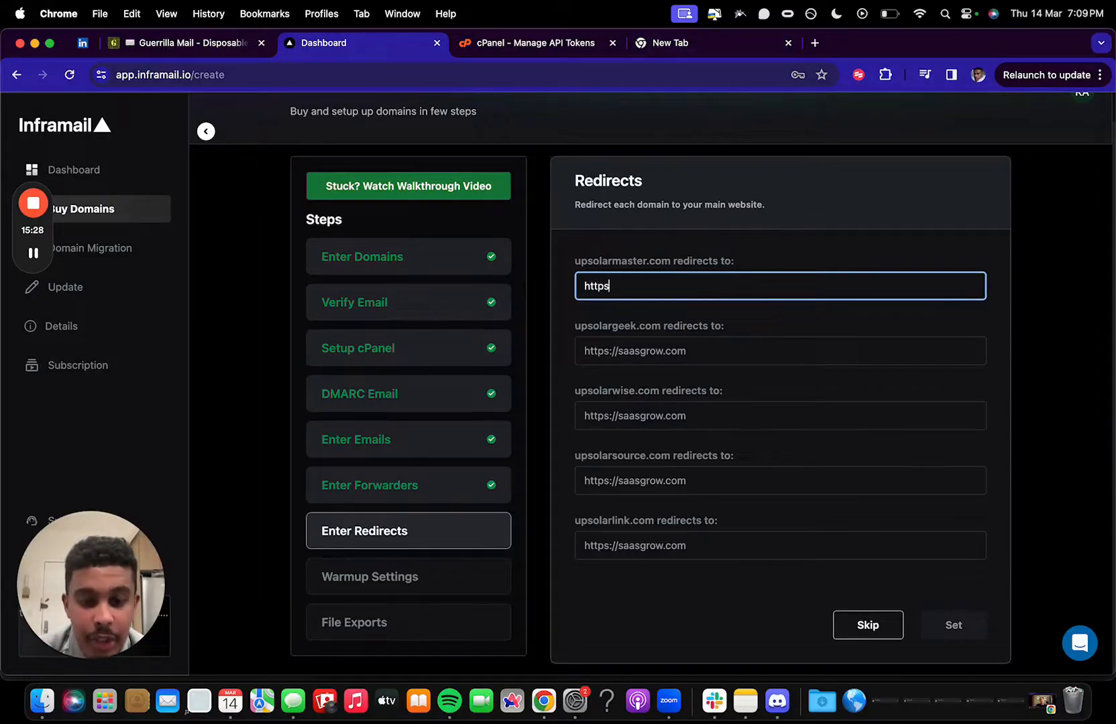
text(://saasgrow.com)
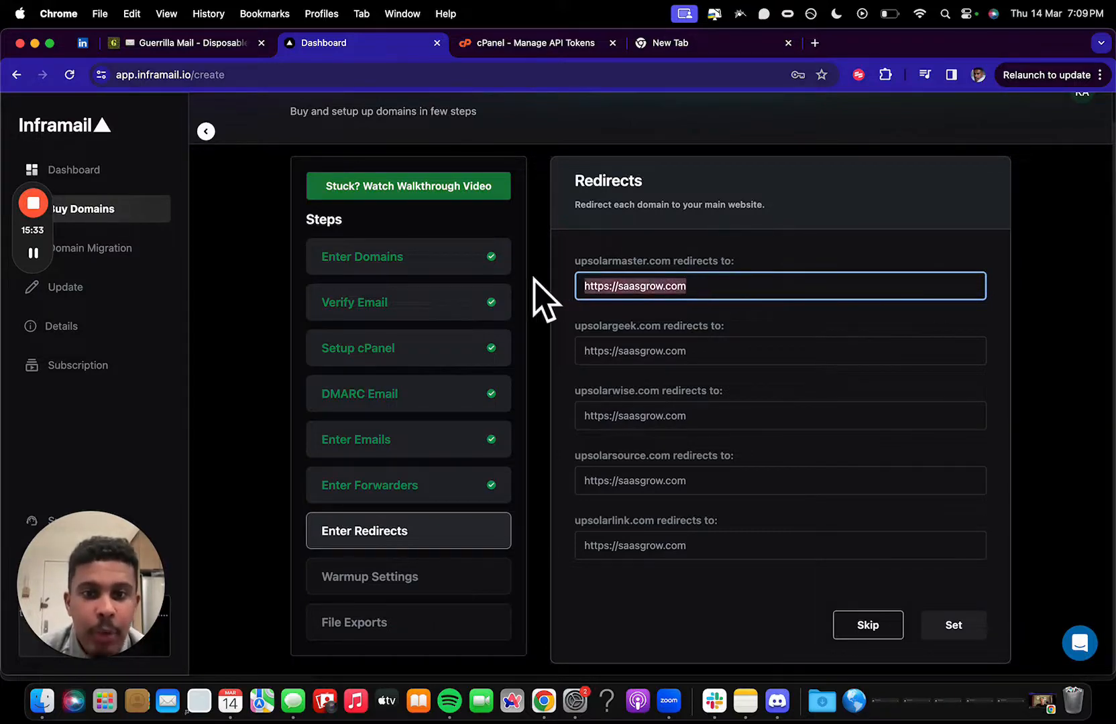
click(780, 480)
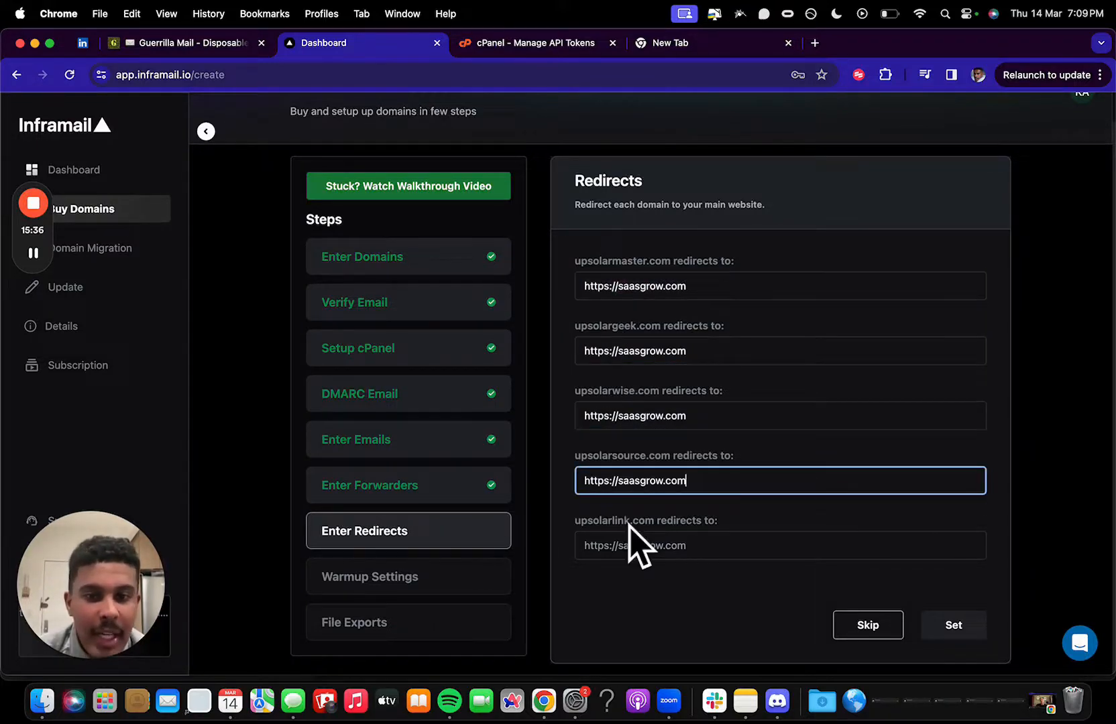
click(780, 544)
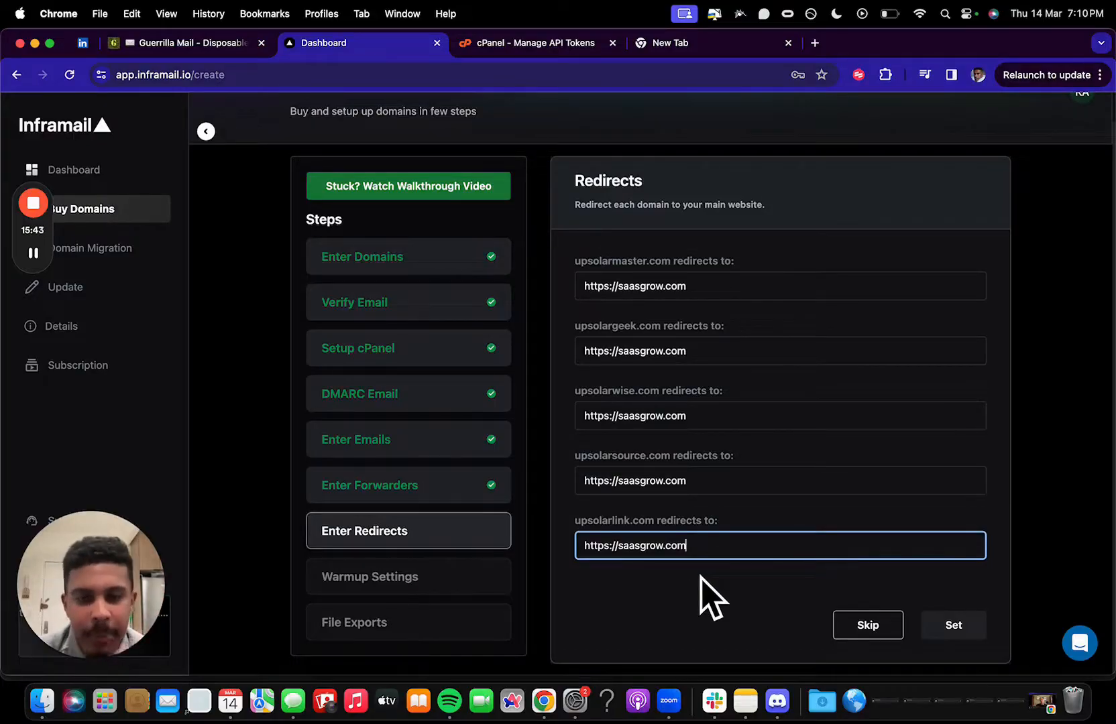
click(952, 625)
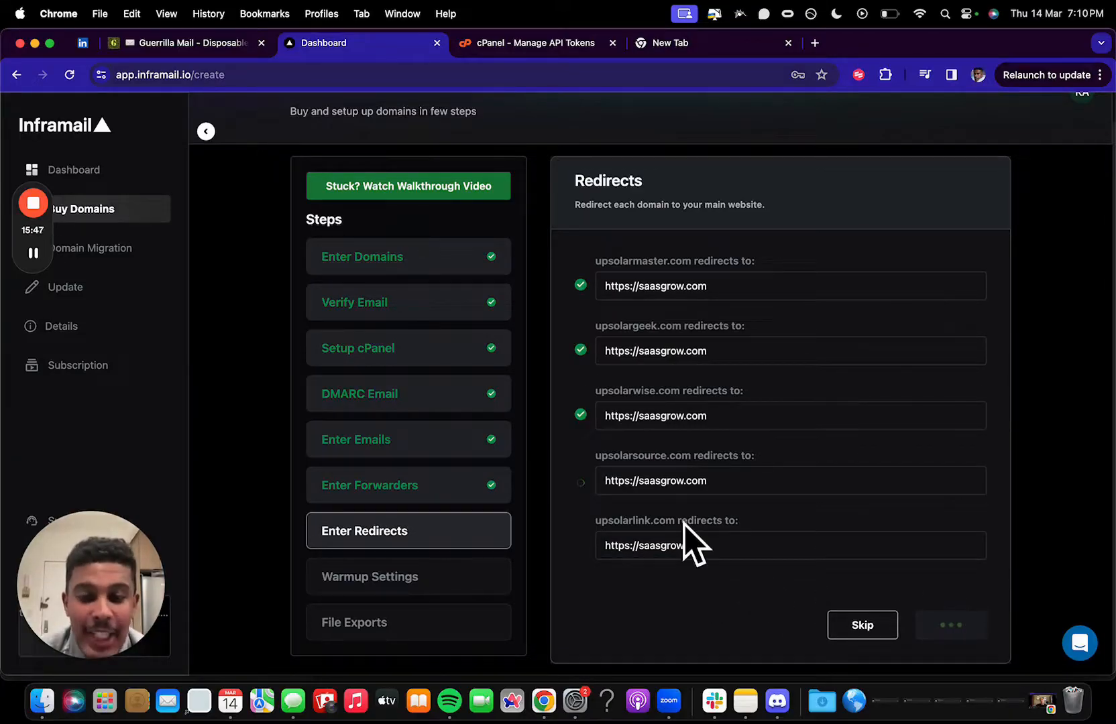
click(949, 625)
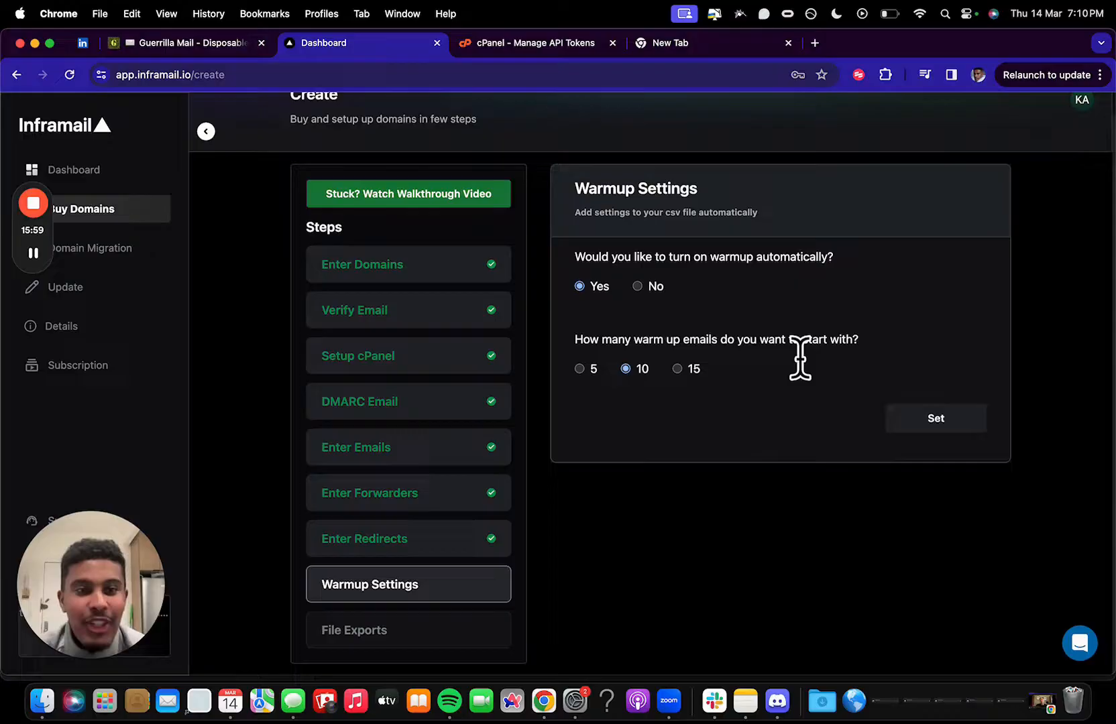
Set automatic warmup to Yes with 10 starting emails, download the Smartlead CSV, and switch to Smartlead
click(935, 417)
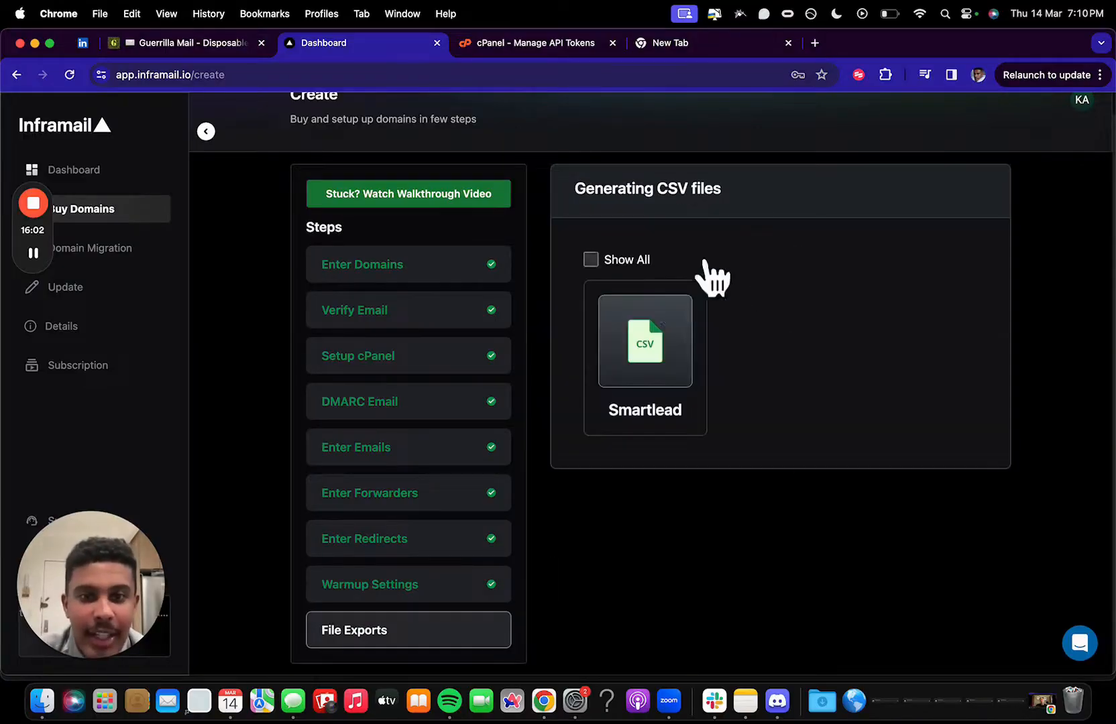
click(643, 342)
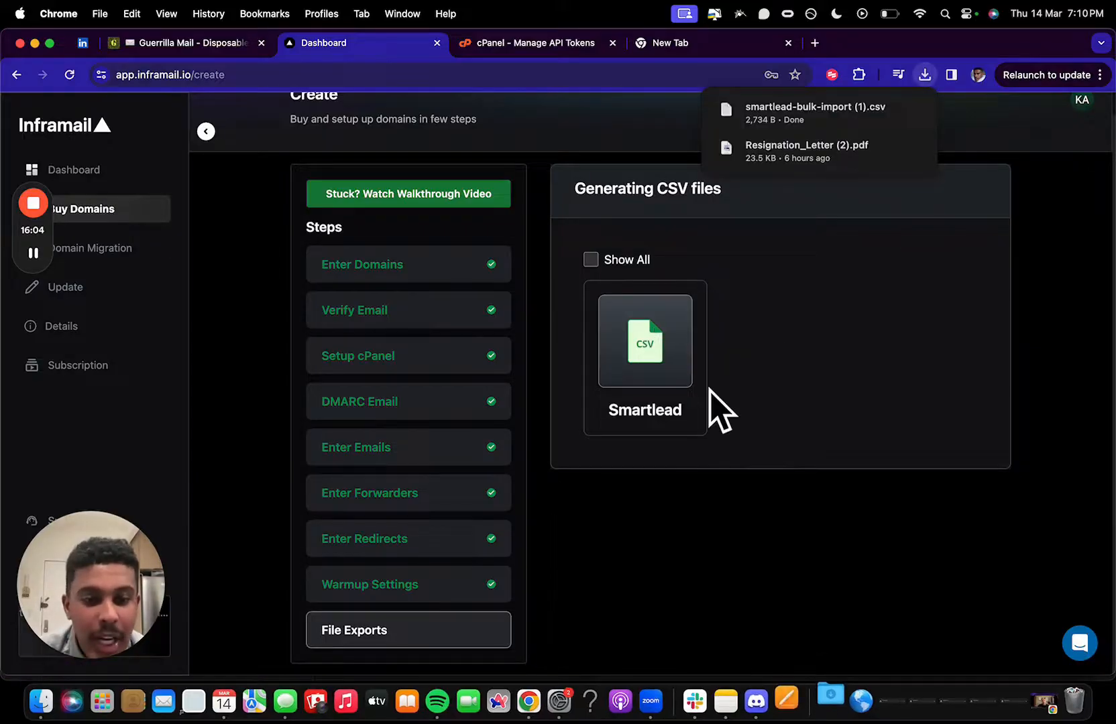
click(672, 43)
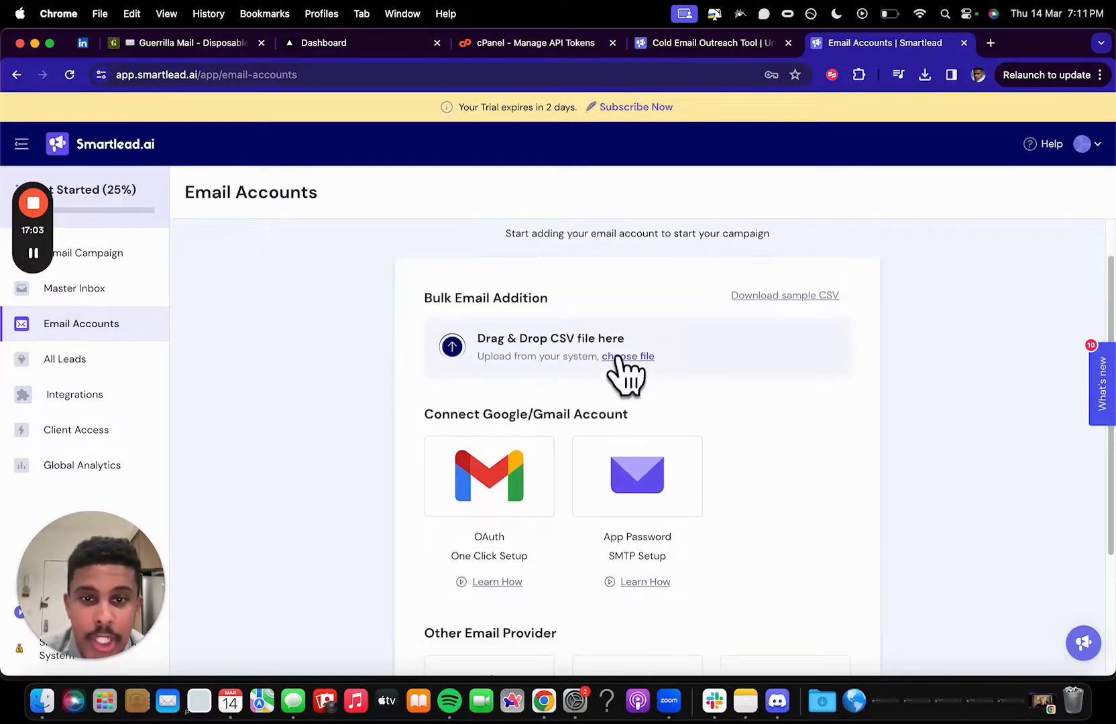
Upload the downloaded CSV via Bulk Email Addition so all 15 inboxes import with warmup enabled
click(821, 701)
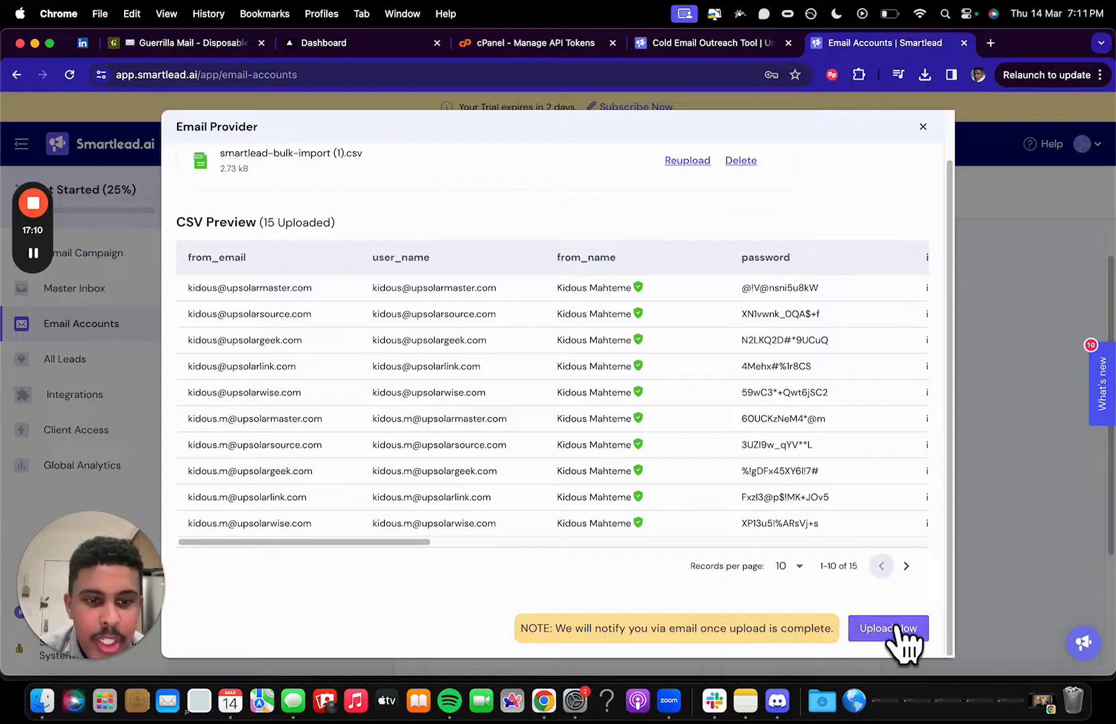
click(888, 628)
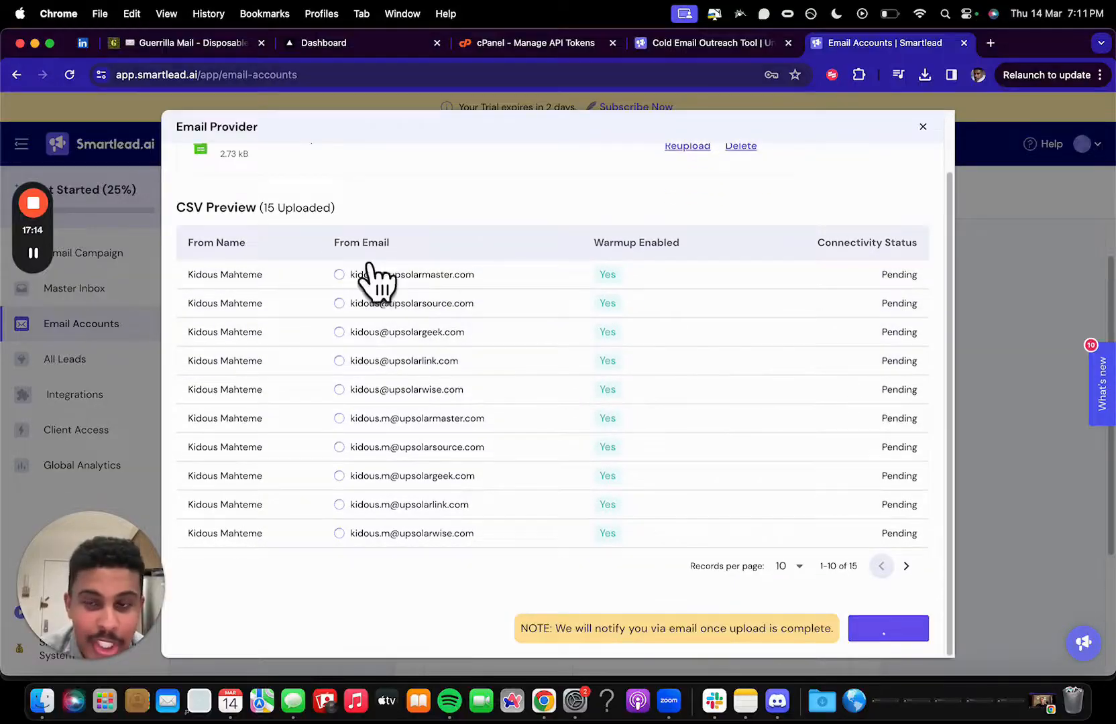
click(888, 628)
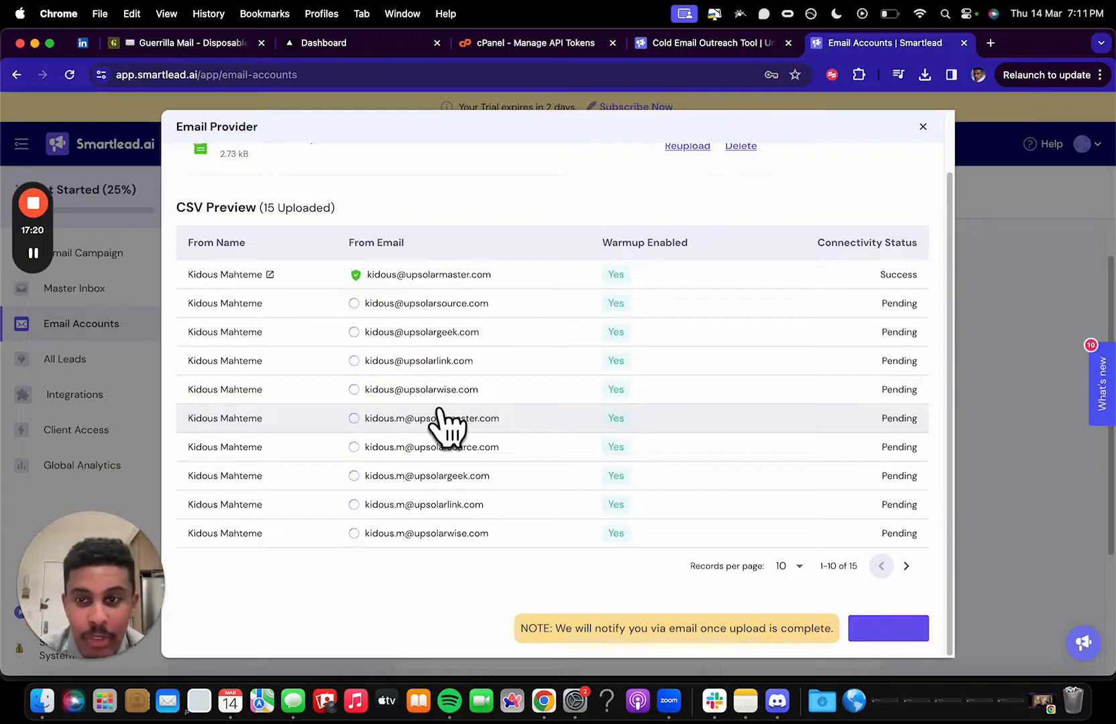
click(888, 627)
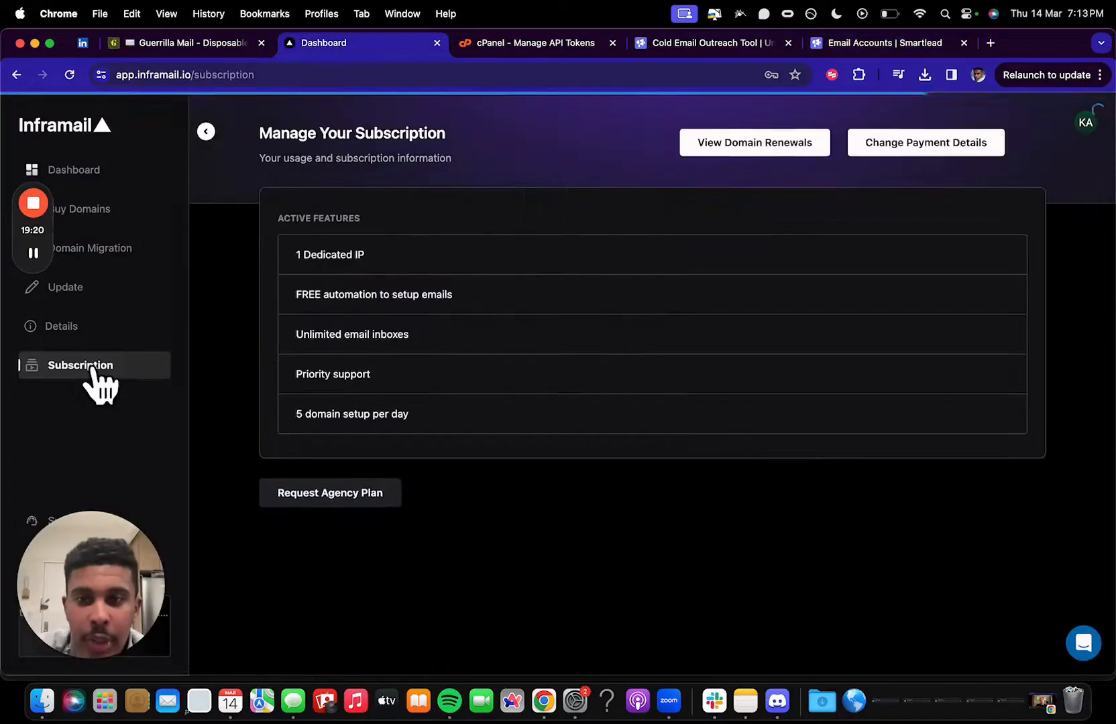
Show Domain Renewals listing the five Upsolar domains registered 03-13-24 with auto-renew settings
click(754, 142)
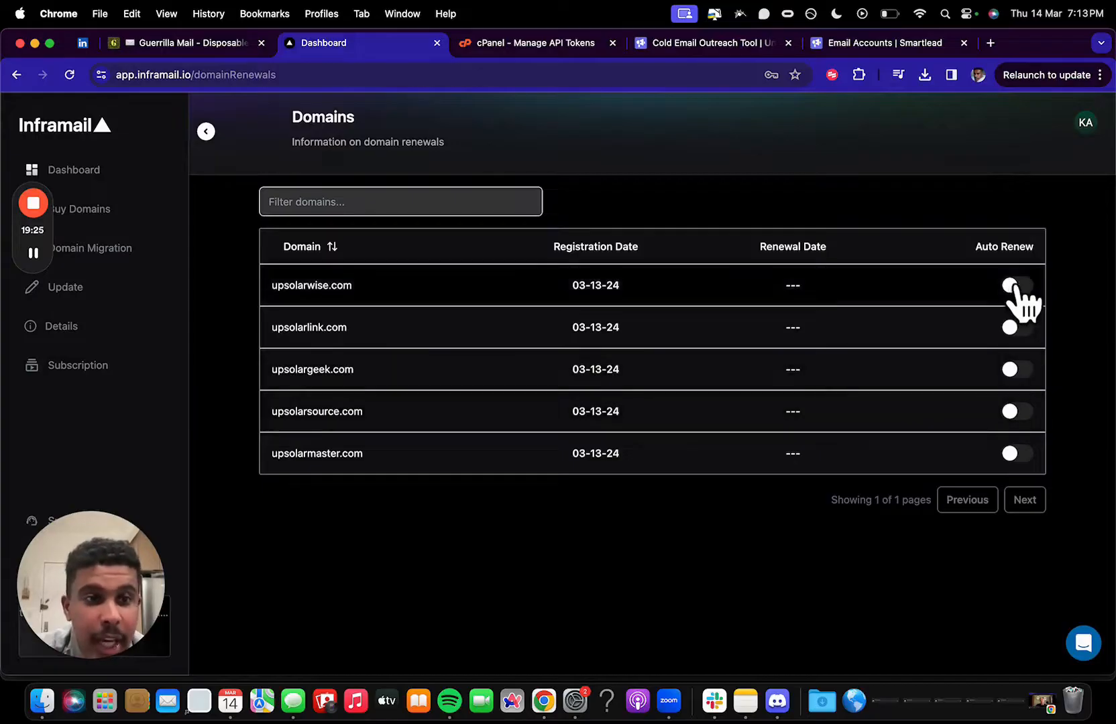